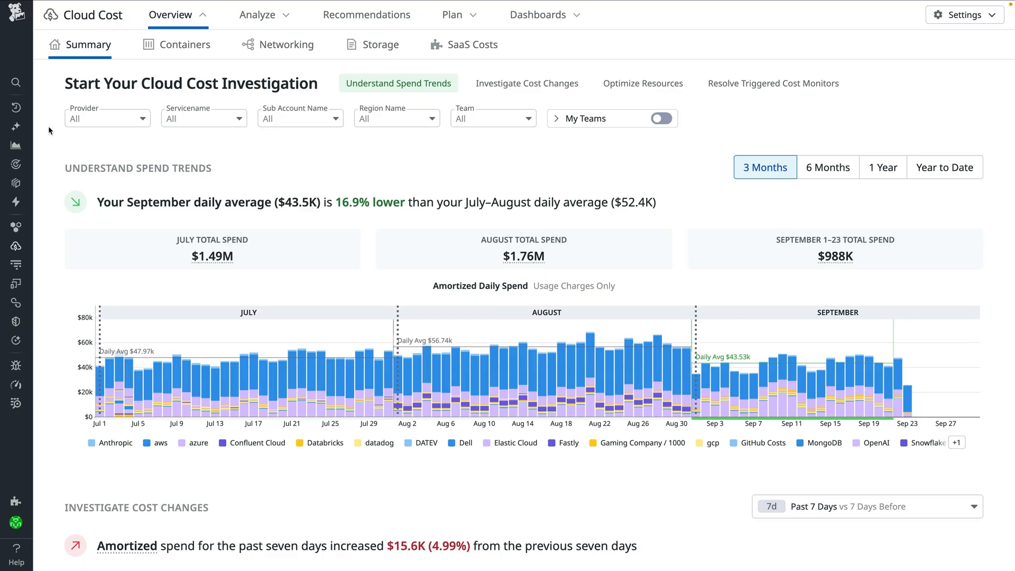
# Browse the cost provider list, then show the Kubernetes container costs overview ($211k over 8 days)
pyautogui.scroll(-3)
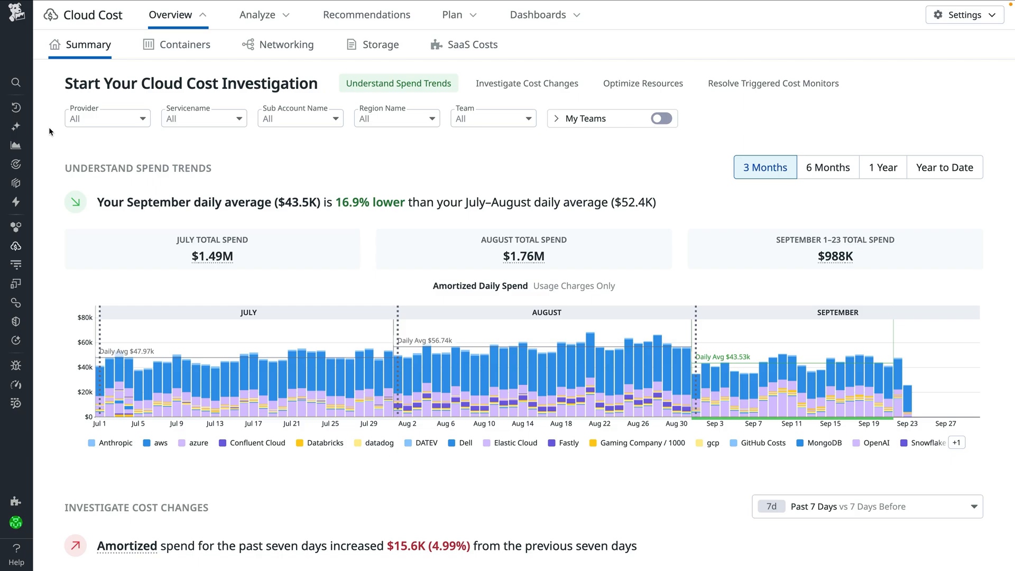
pyautogui.moveTo(146, 134)
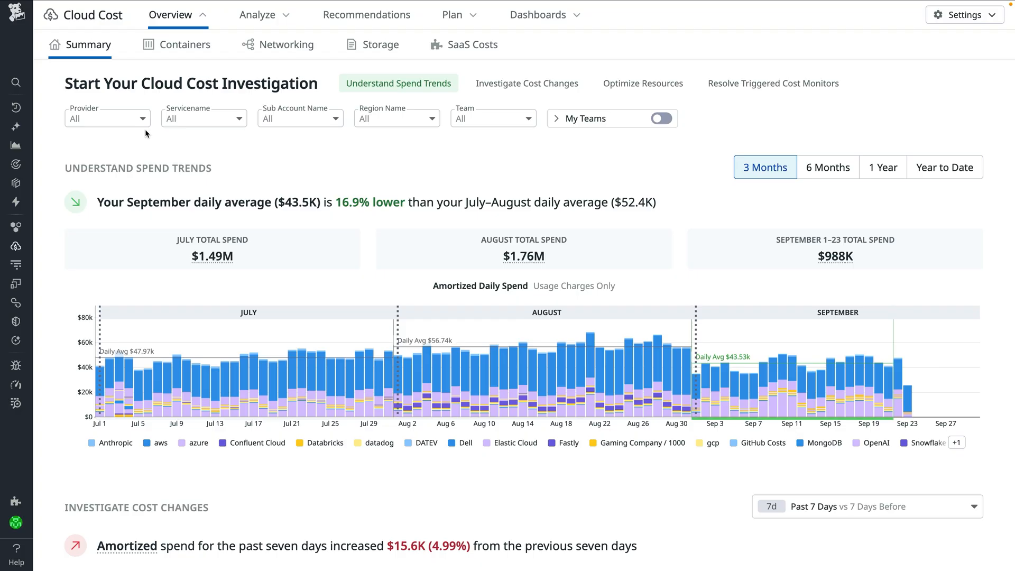
pyautogui.click(105, 119)
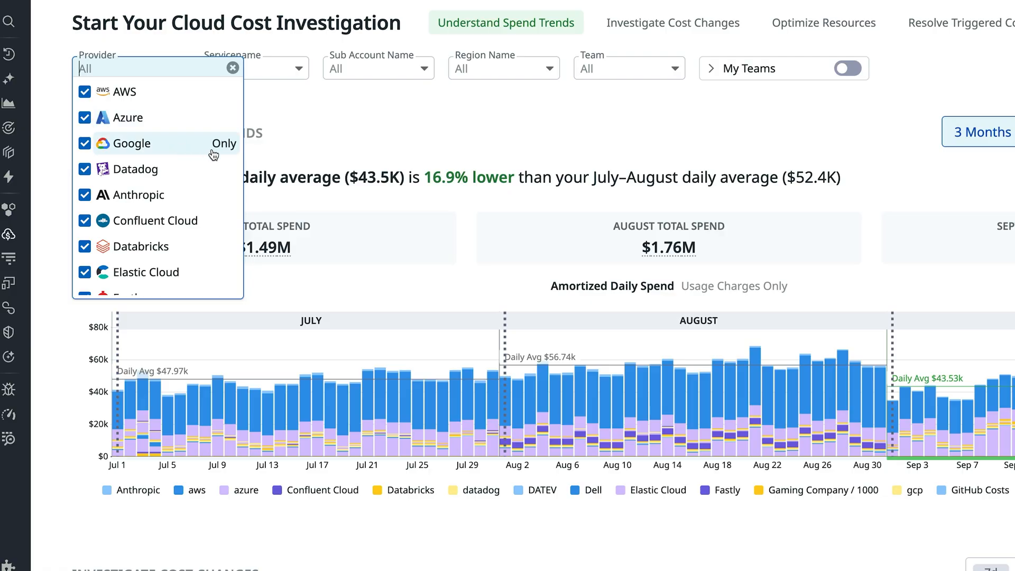
pyautogui.scroll(-3)
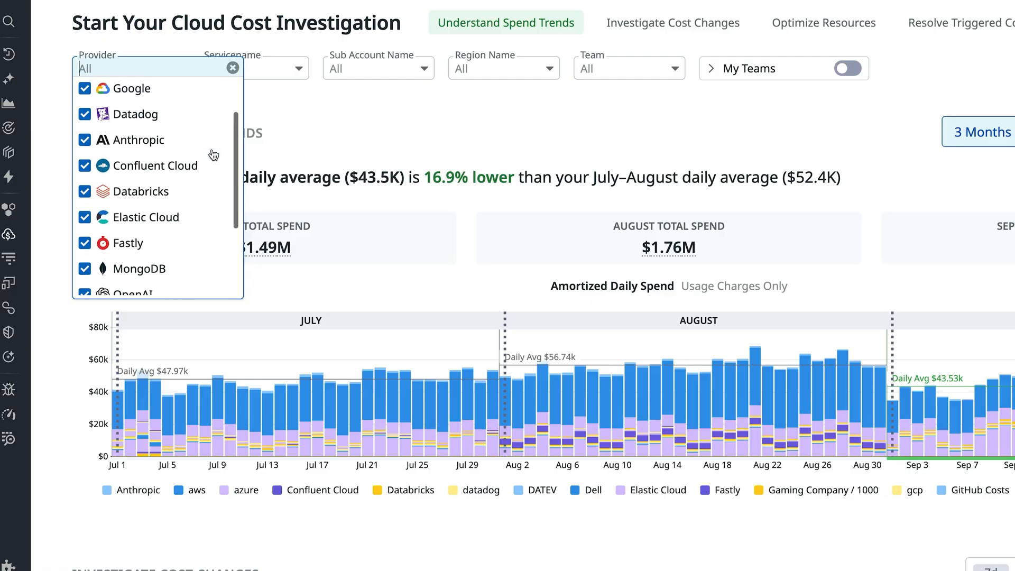
pyautogui.scroll(-3)
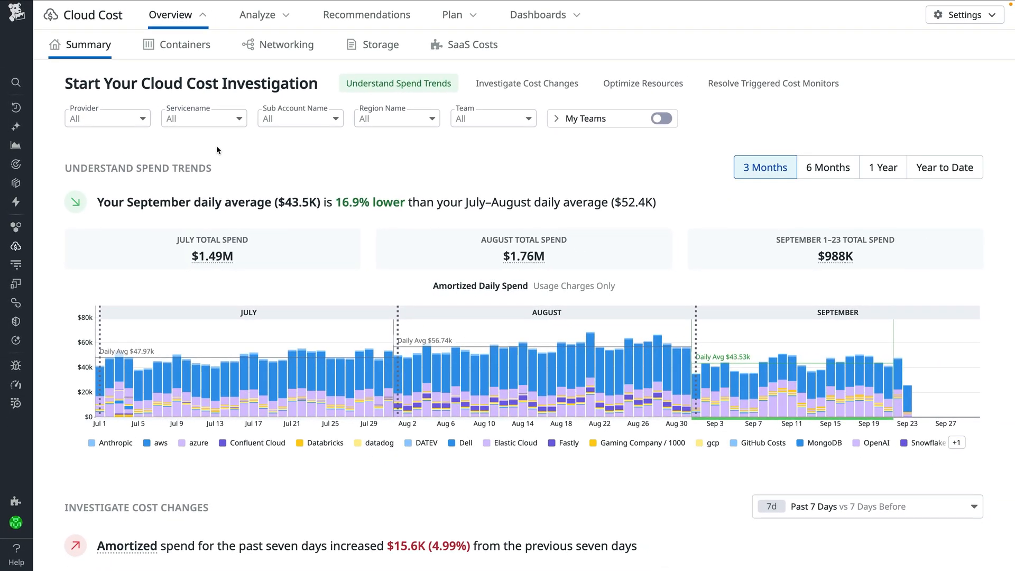
pyautogui.click(184, 44)
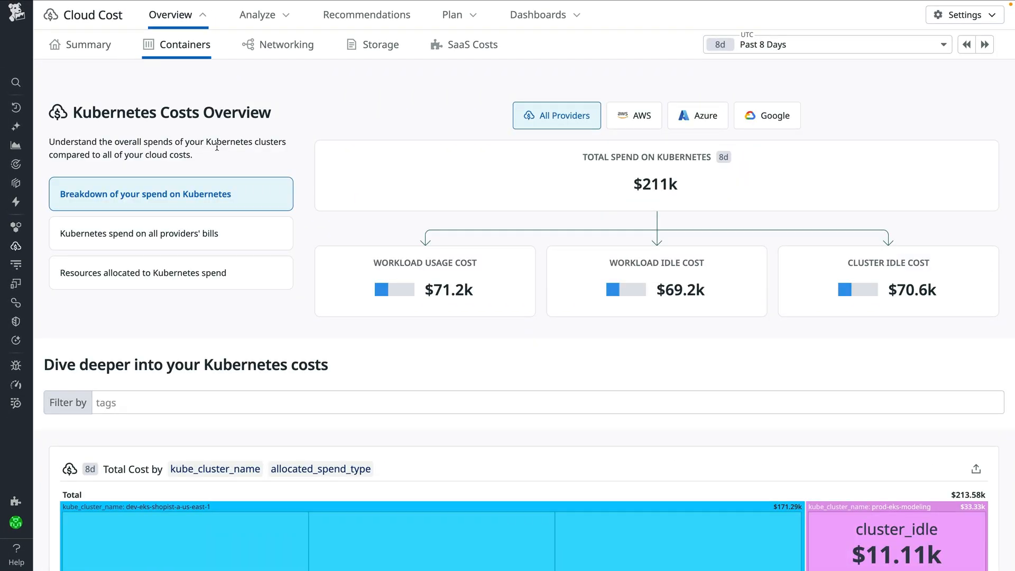
pyautogui.moveTo(261, 144)
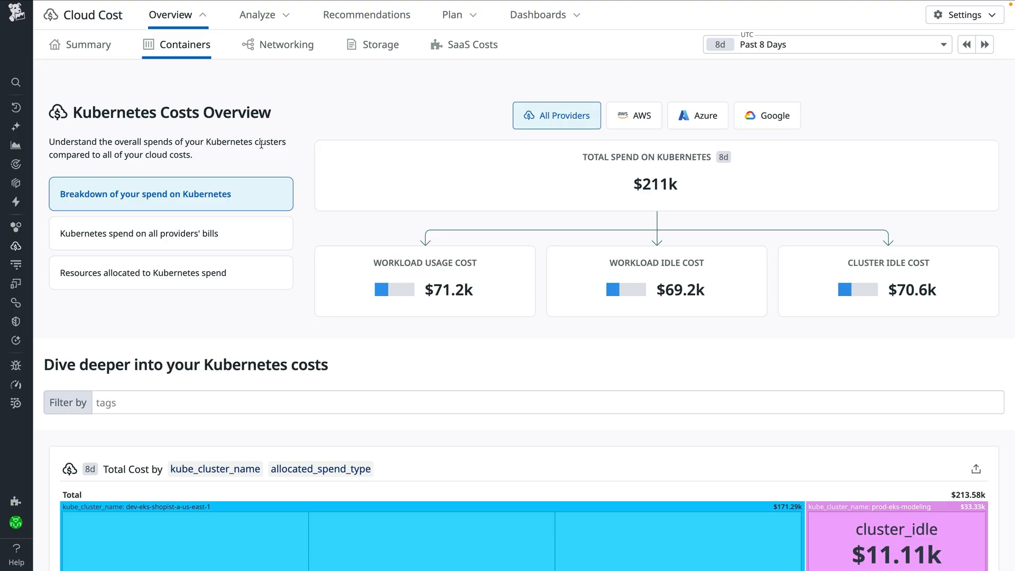
pyautogui.moveTo(302, 155)
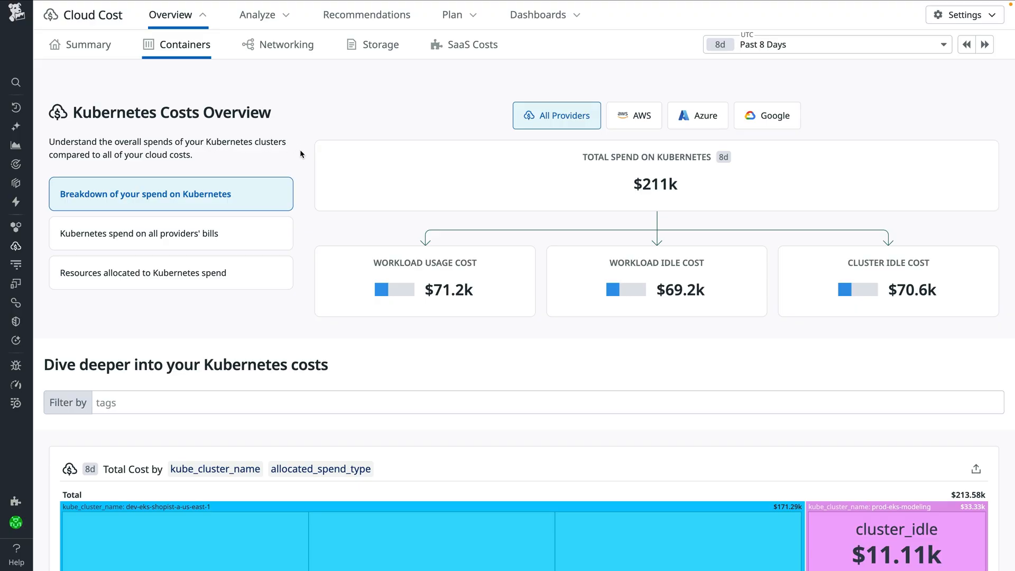
pyautogui.moveTo(315, 168)
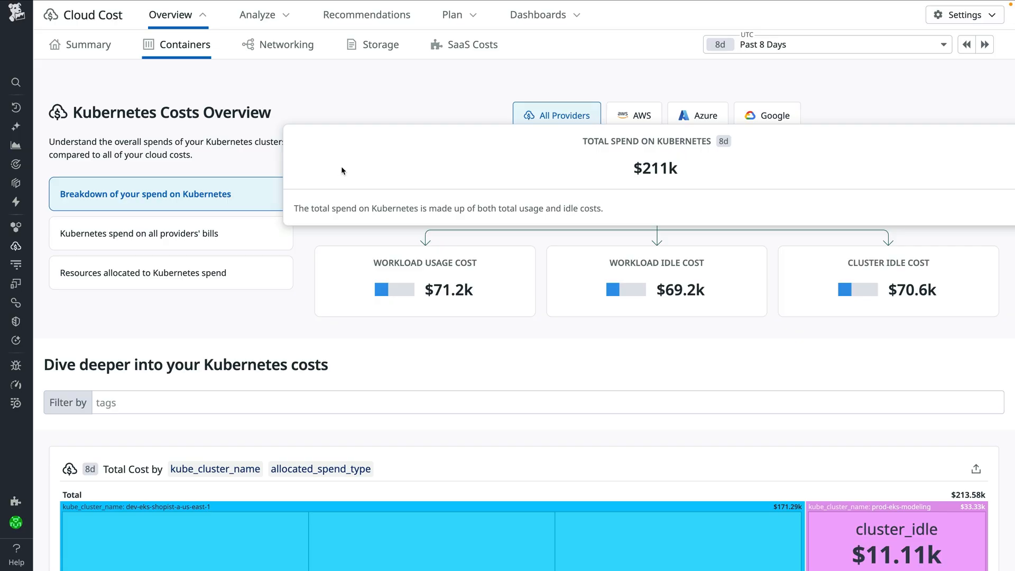
pyautogui.moveTo(499, 184)
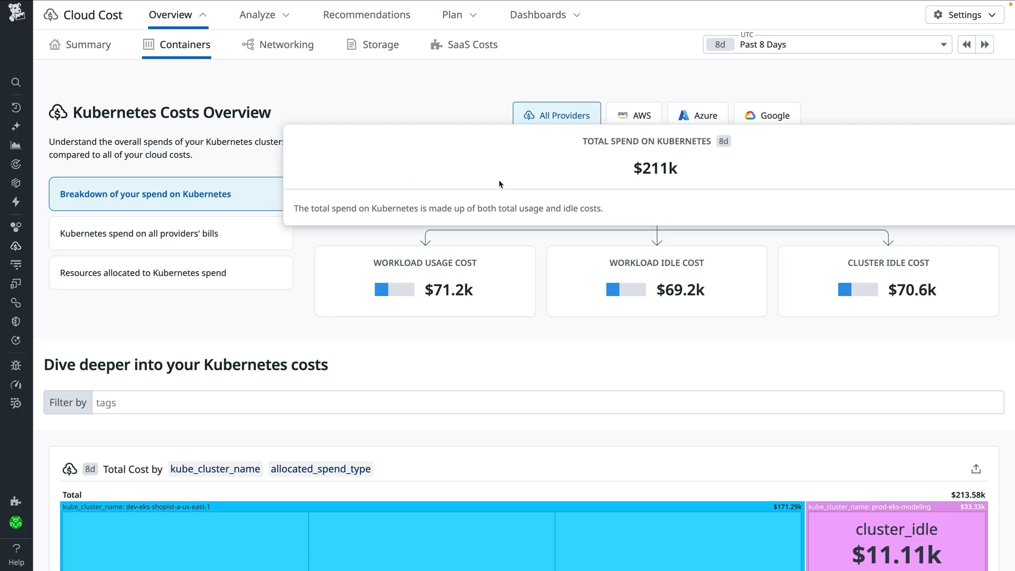
pyautogui.moveTo(544, 239)
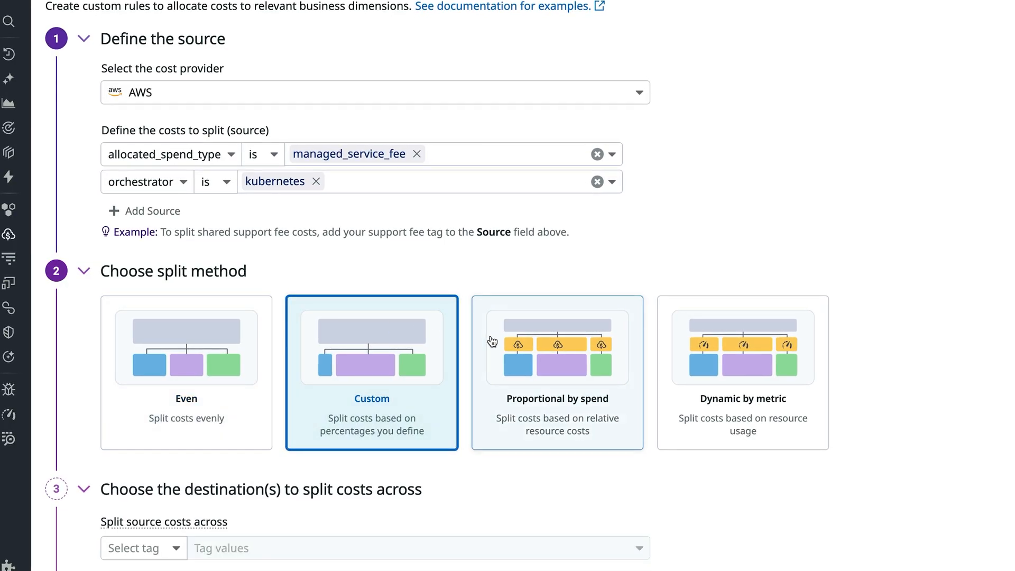
# Choose the split method for the AWS Kubernetes managed service fee allocation rule
pyautogui.click(557, 372)
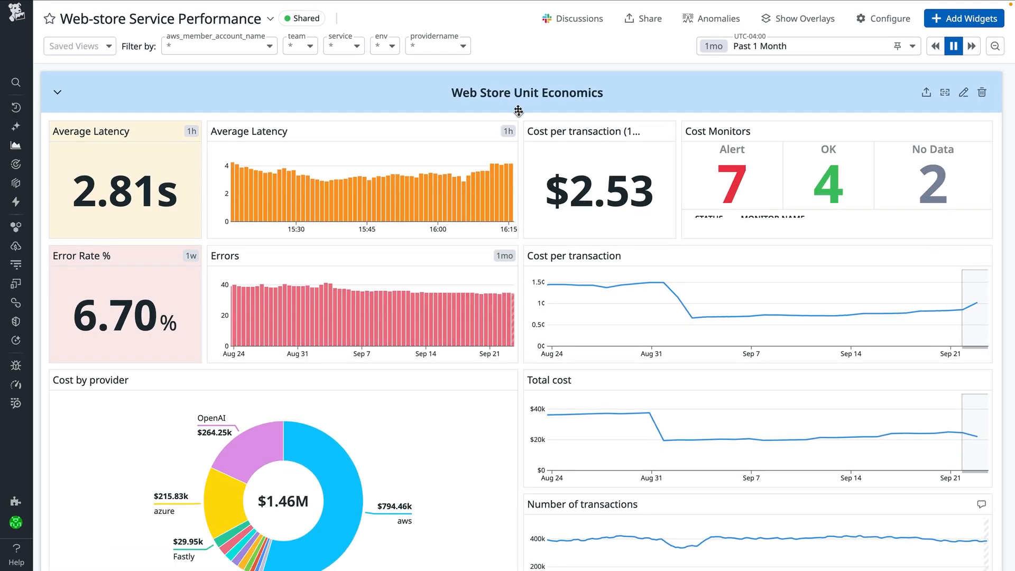
pyautogui.moveTo(279, 100)
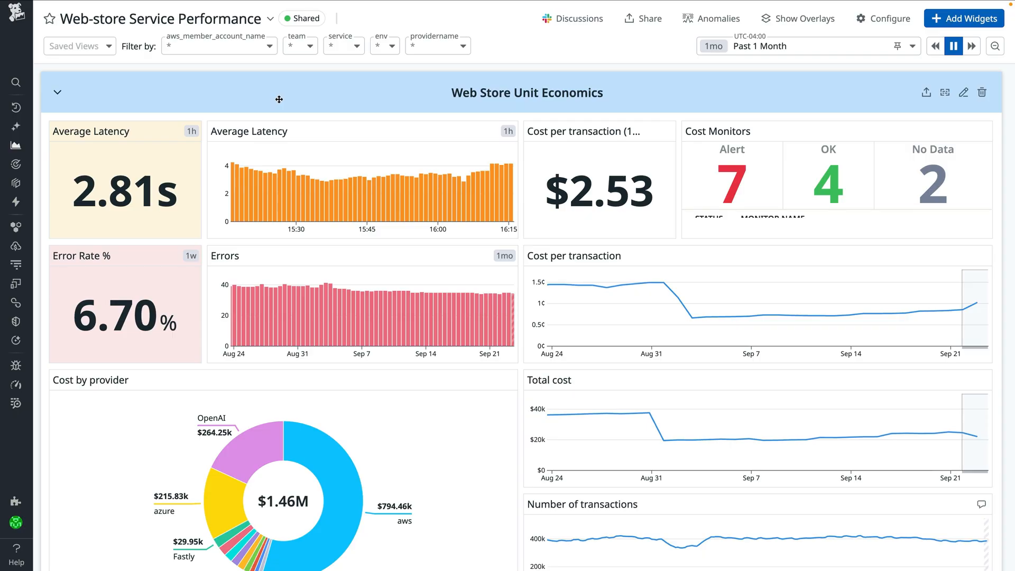
pyautogui.moveTo(174, 102)
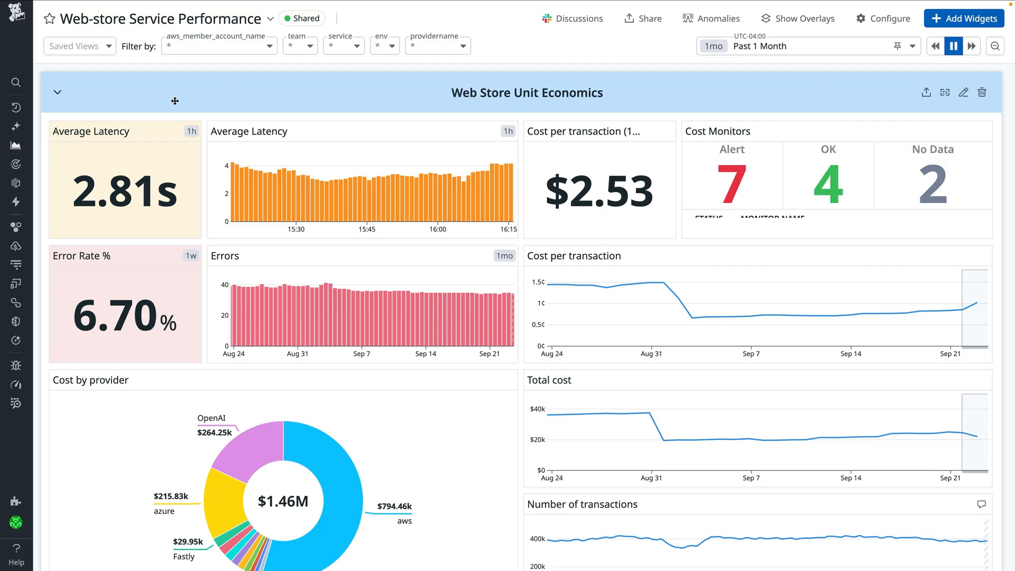
pyautogui.moveTo(169, 120)
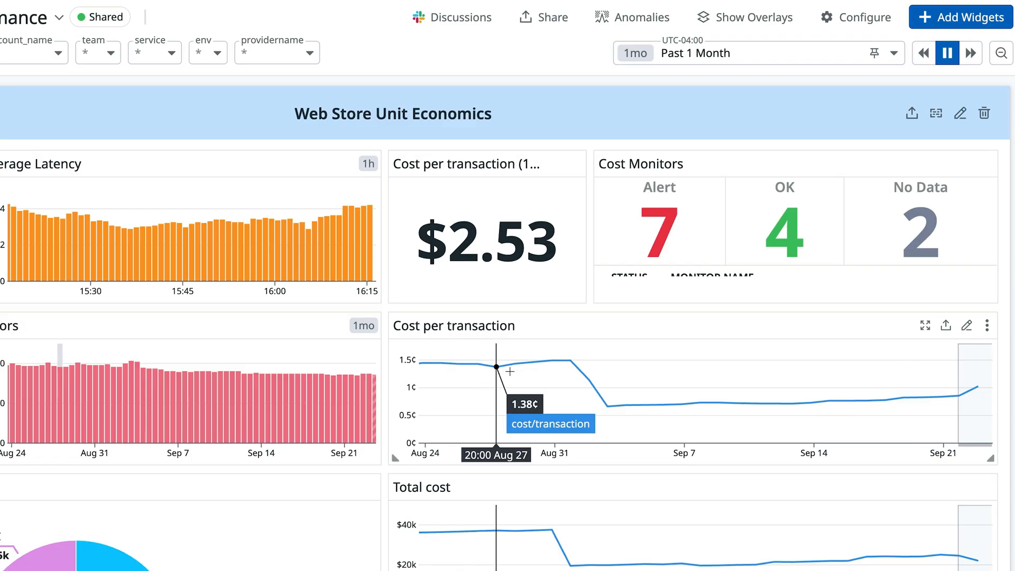
pyautogui.moveTo(569, 362)
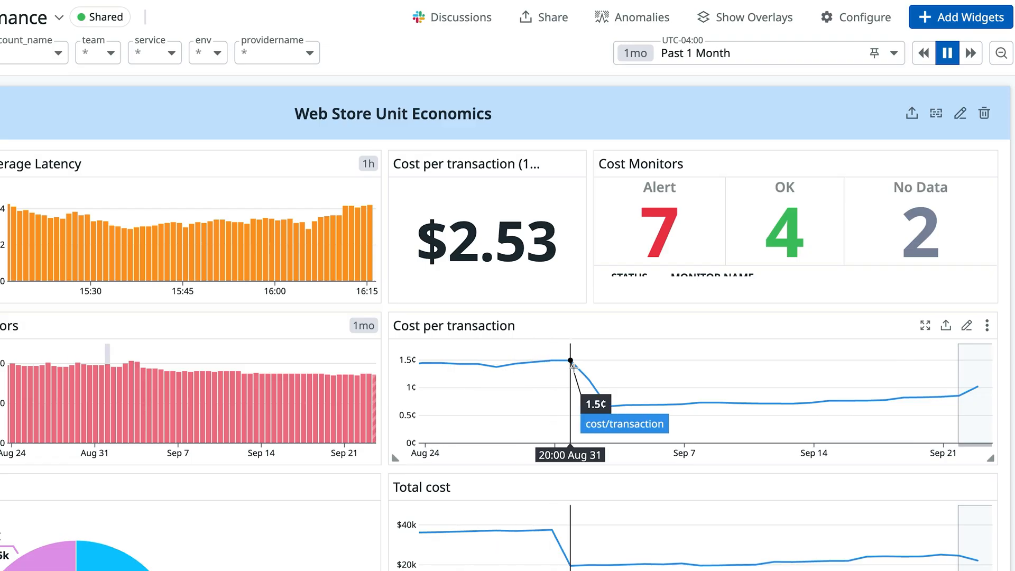
pyautogui.moveTo(602, 391)
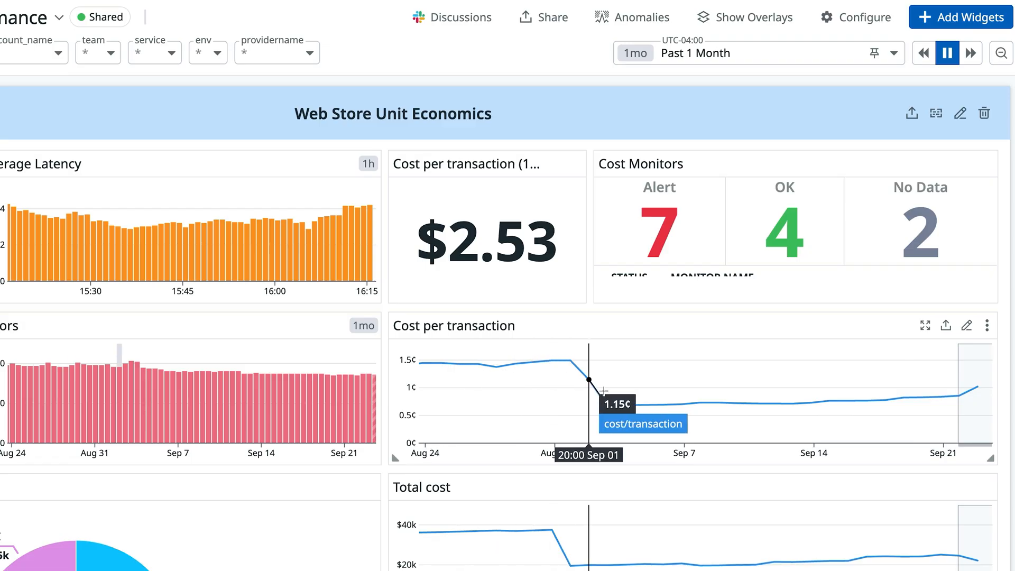
pyautogui.moveTo(783, 237)
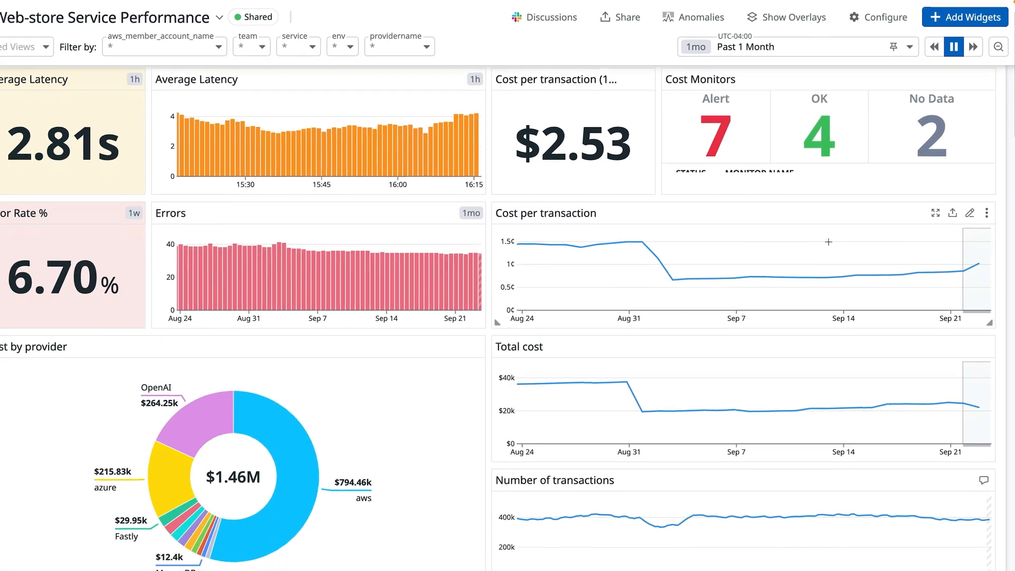
# Edit the Global budget widget to see $2.58M actual against the $3.51M per-service budget
pyautogui.scroll(-3)
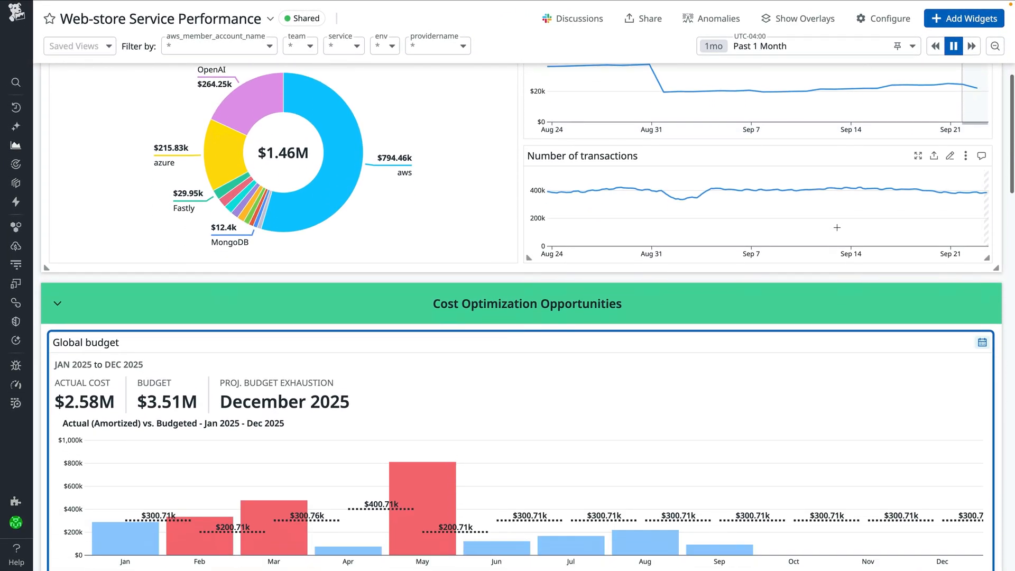
pyautogui.scroll(-3)
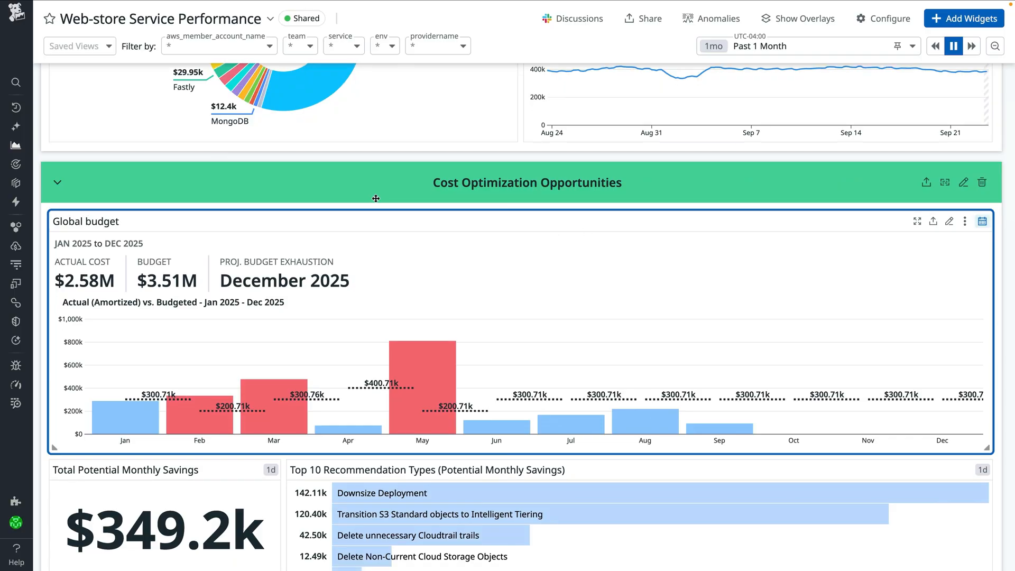
pyautogui.moveTo(177, 272)
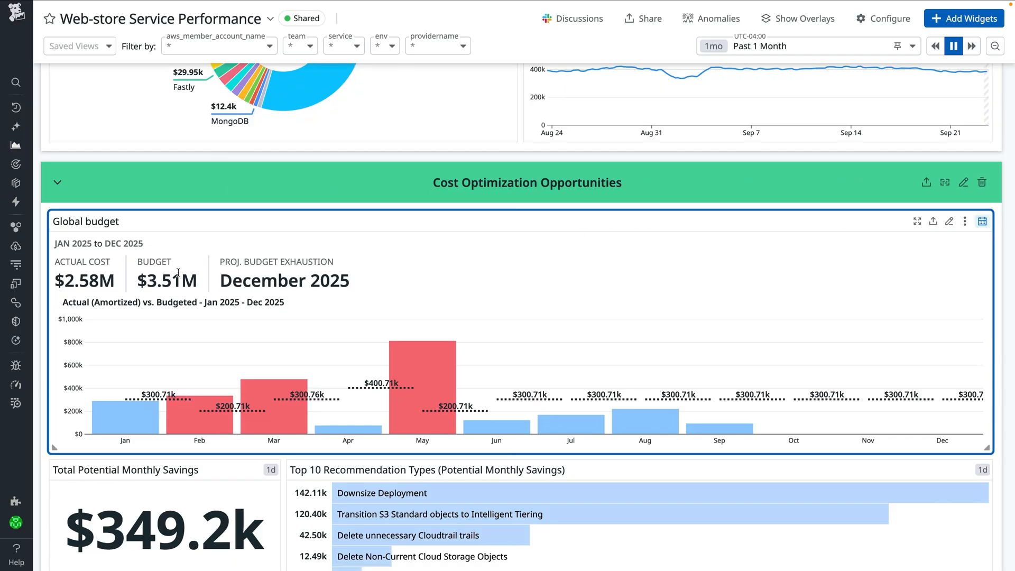
pyautogui.moveTo(189, 274)
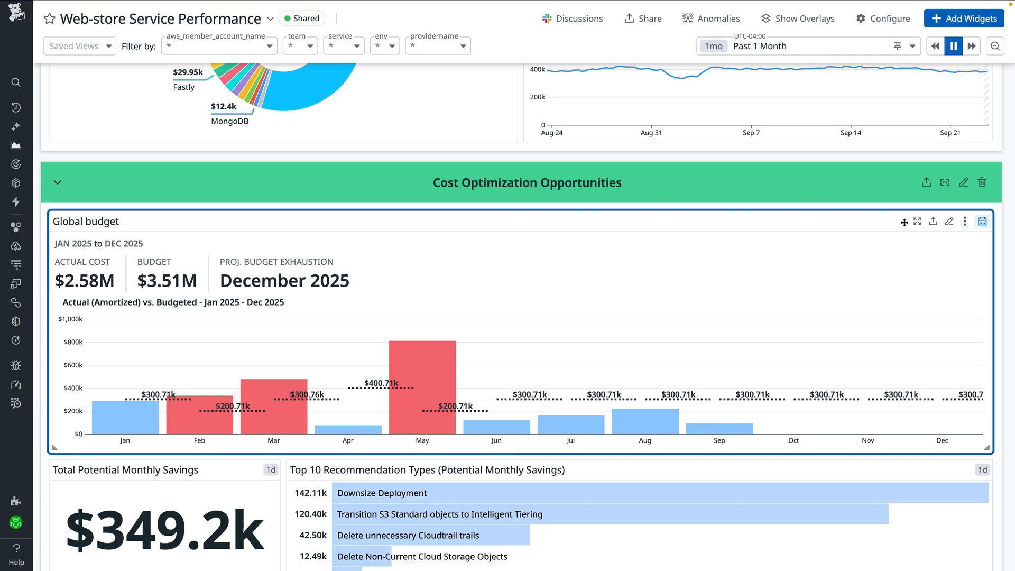
pyautogui.click(950, 221)
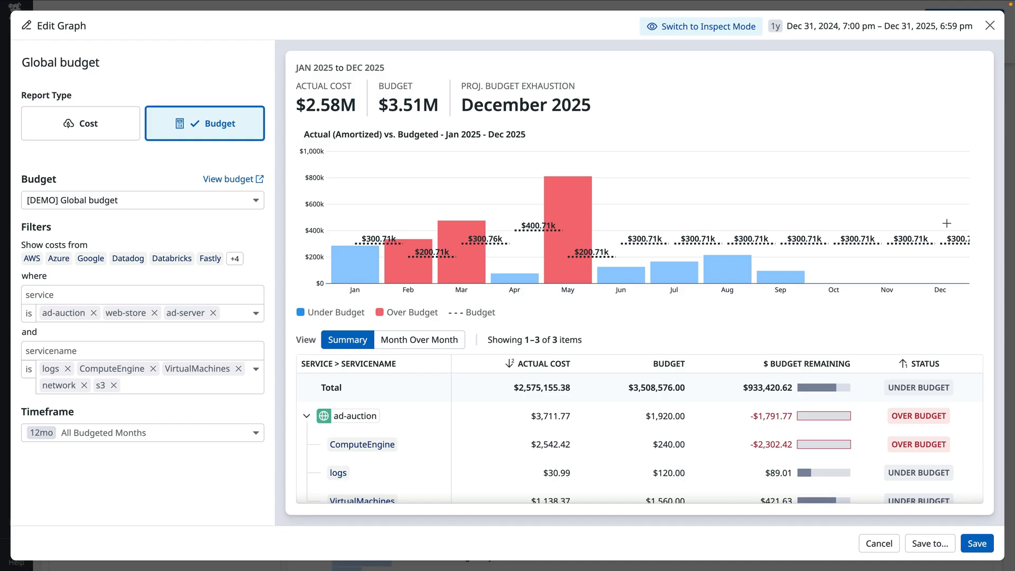
pyautogui.scroll(-3)
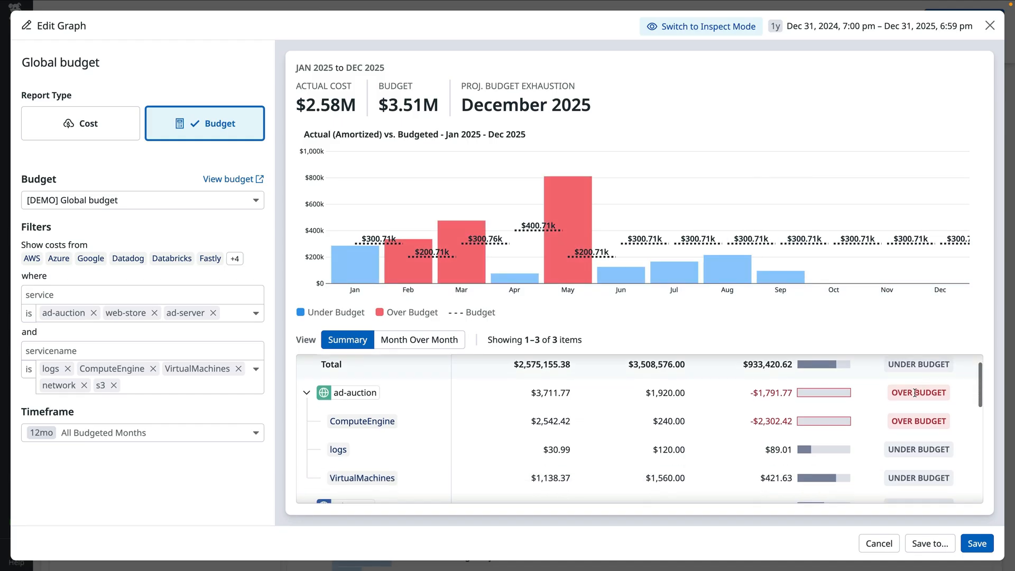
pyautogui.scroll(-3)
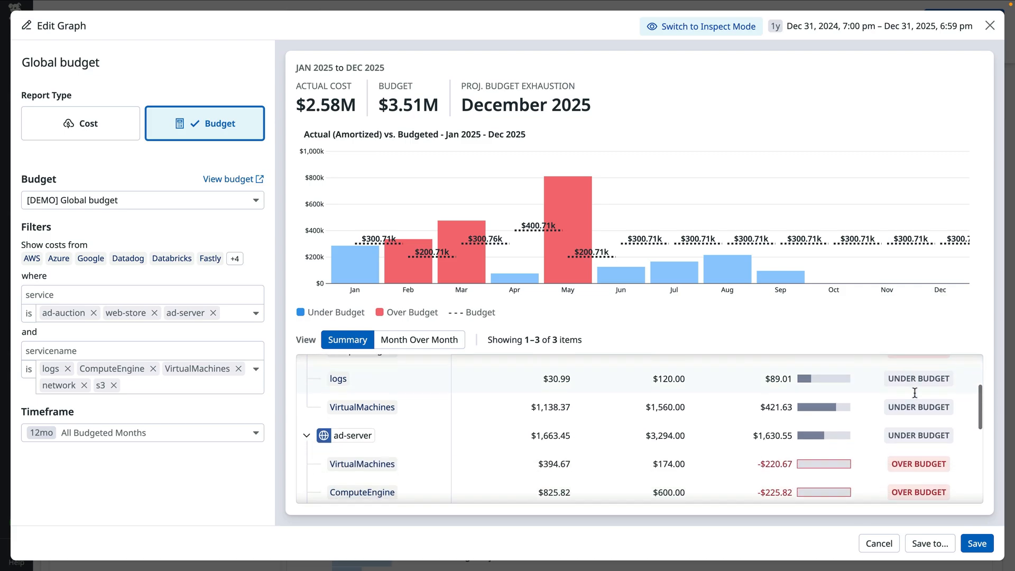
pyautogui.scroll(-3)
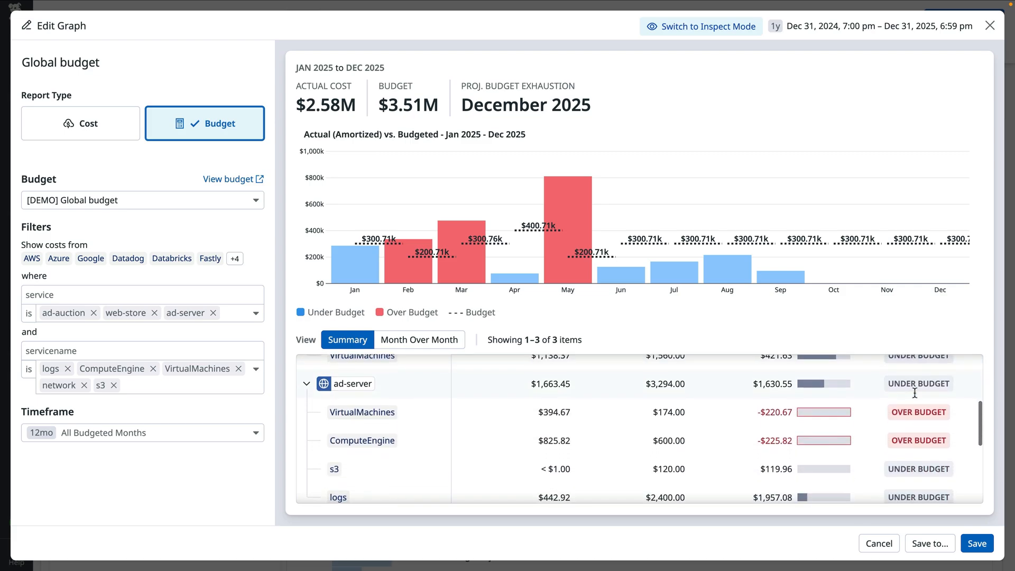
pyautogui.scroll(-3)
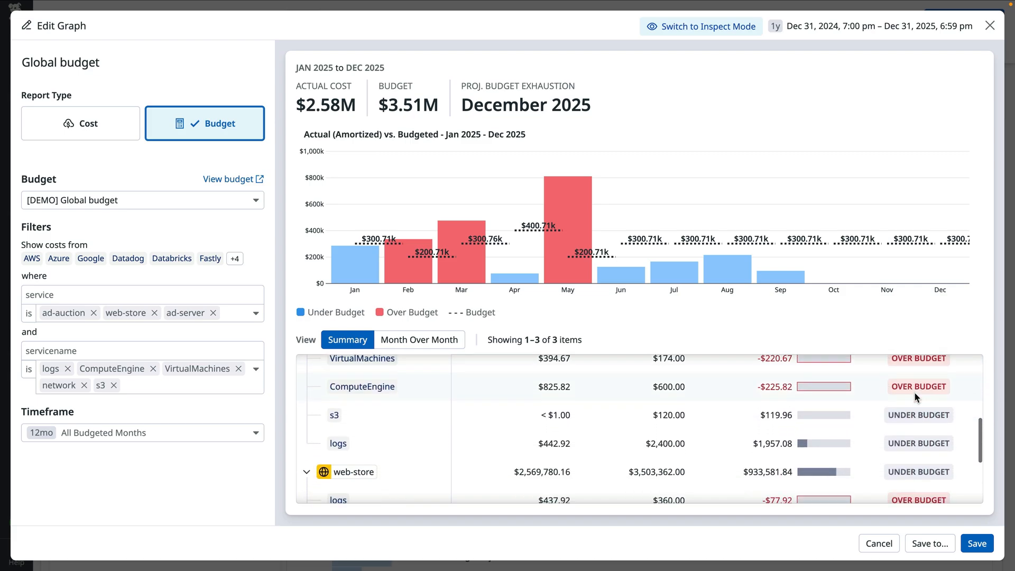
pyautogui.scroll(-3)
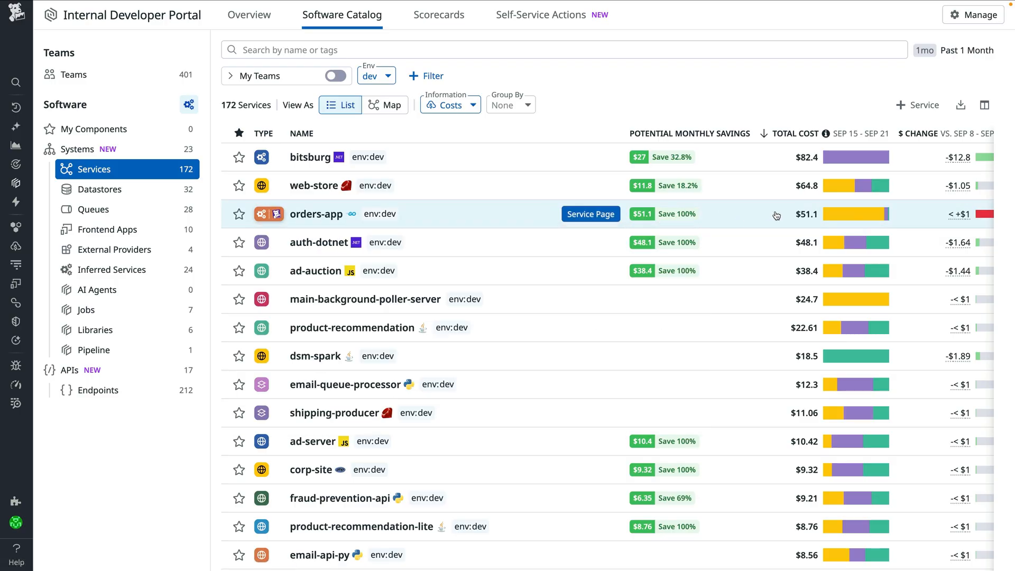
pyautogui.moveTo(856, 214)
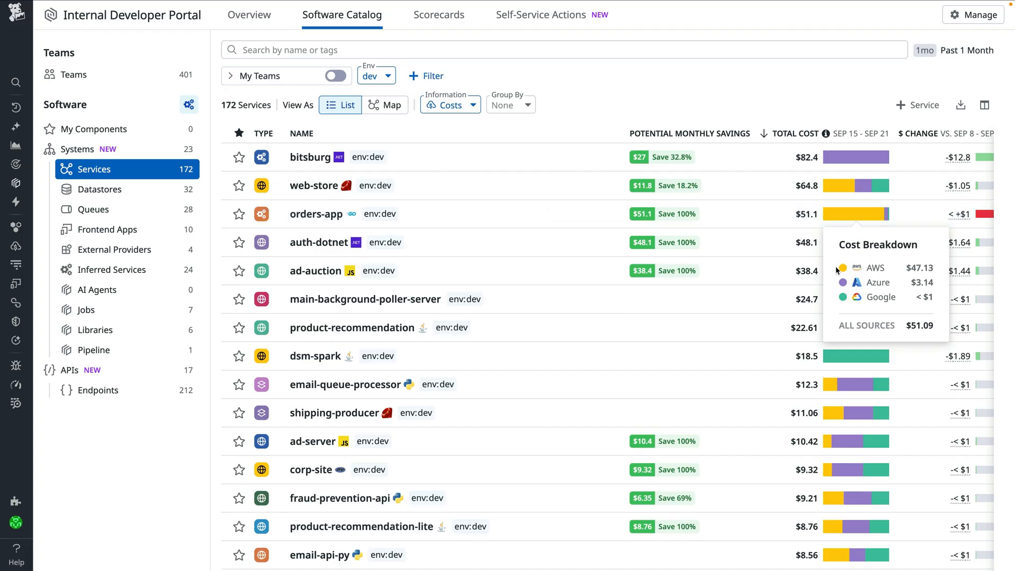
pyautogui.moveTo(835, 304)
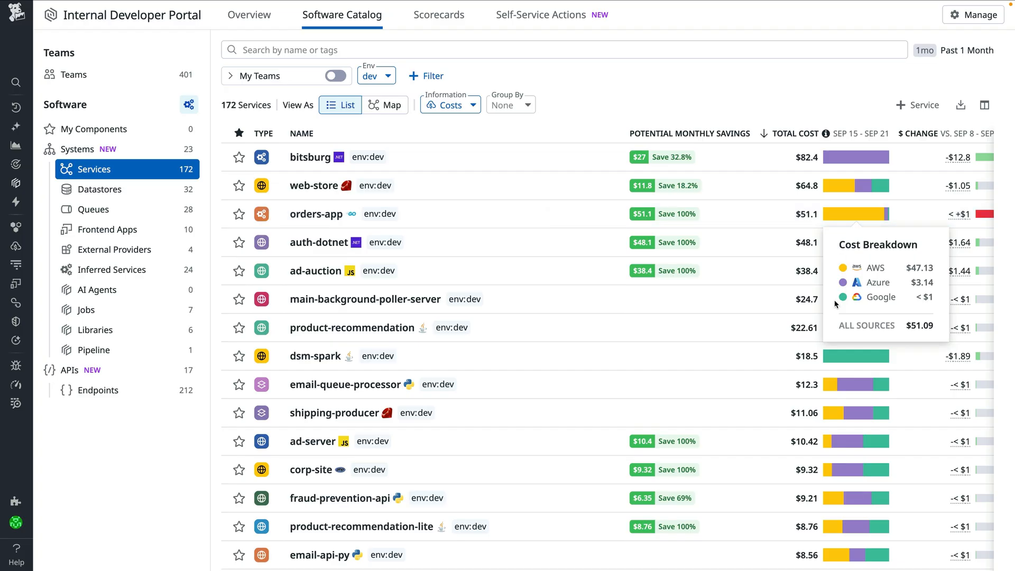
pyautogui.moveTo(764, 96)
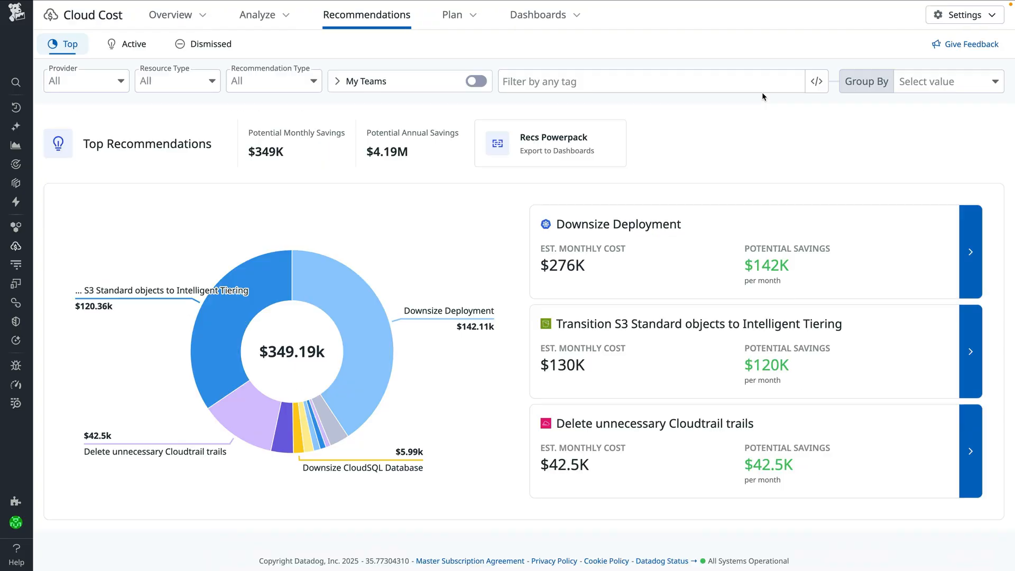
pyautogui.moveTo(823, 105)
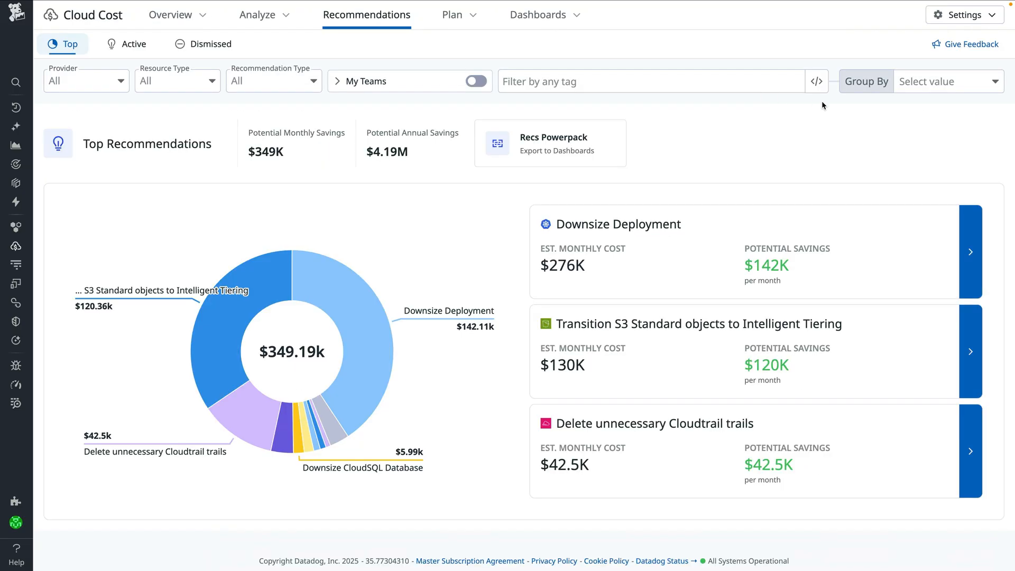
pyautogui.moveTo(991, 157)
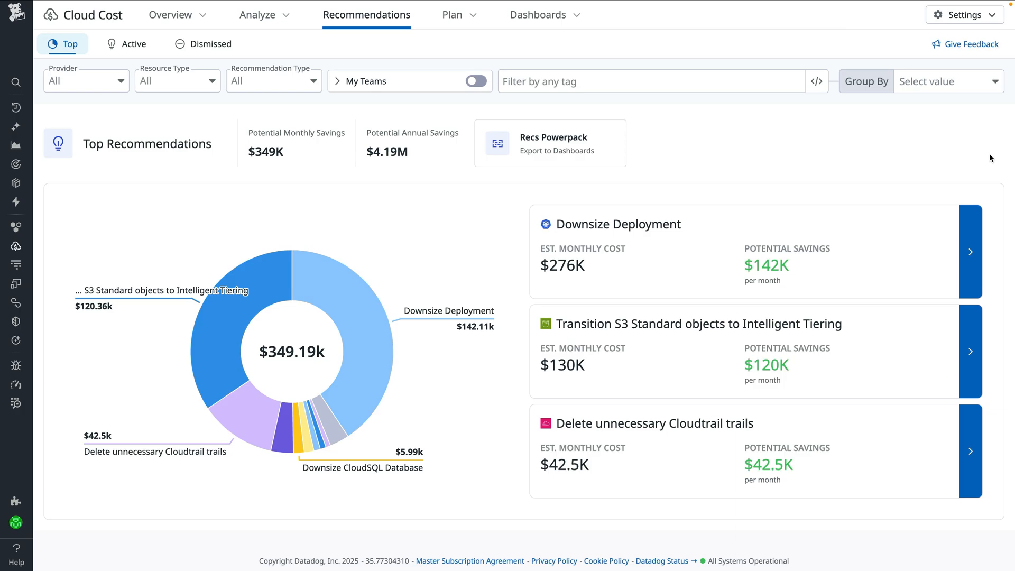
pyautogui.moveTo(890, 228)
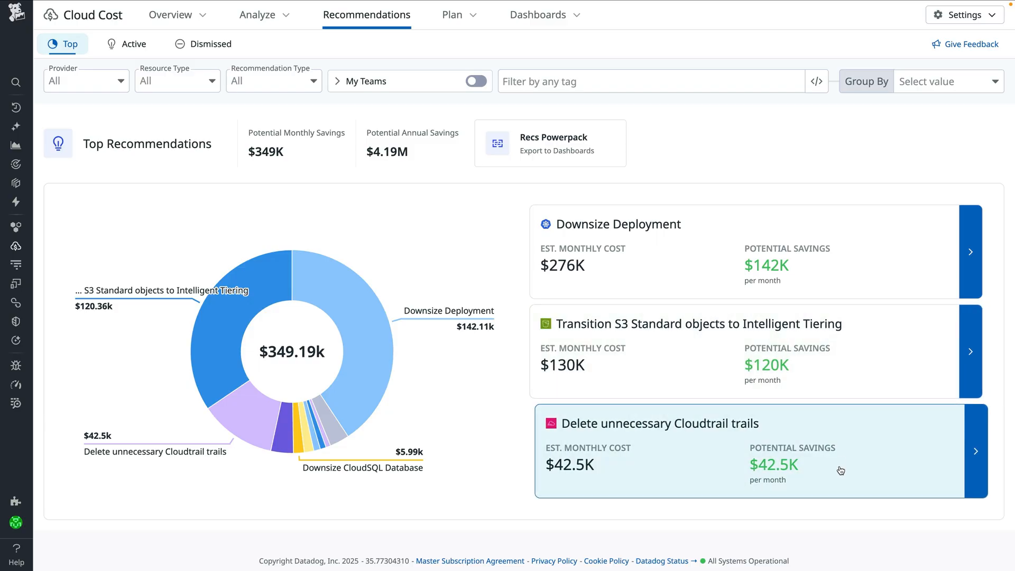
pyautogui.moveTo(835, 528)
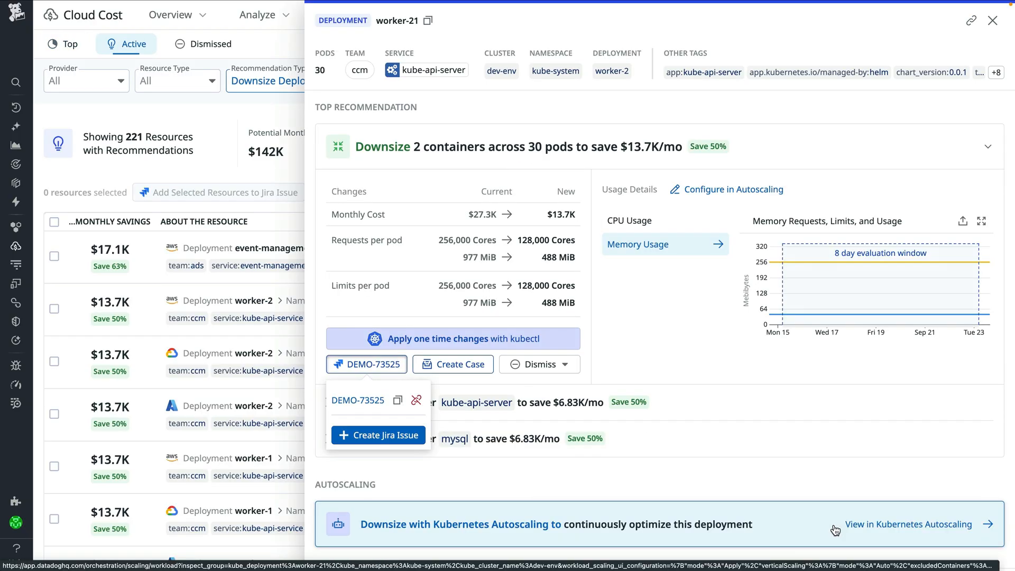
pyautogui.moveTo(744, 271)
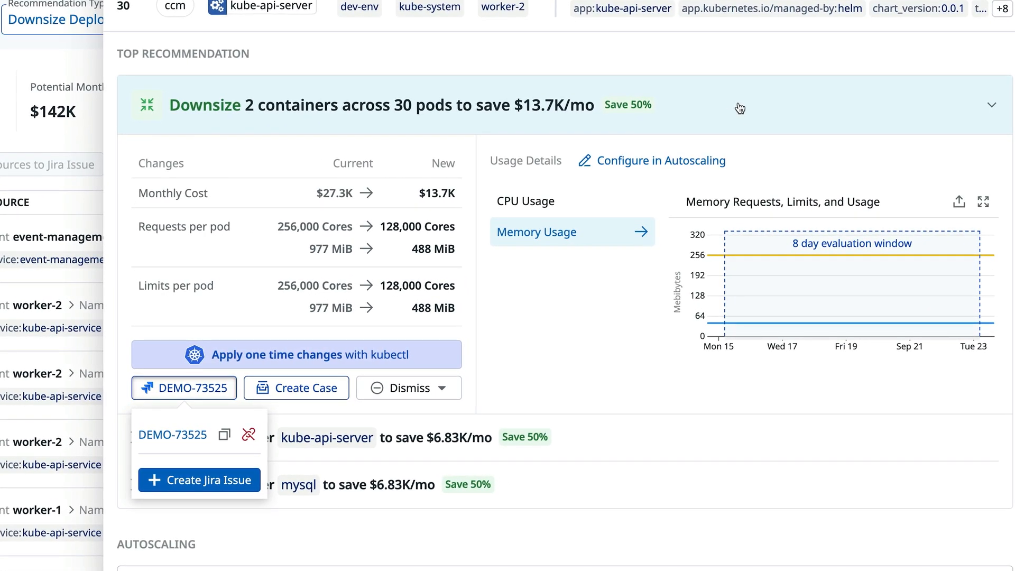
pyautogui.moveTo(778, 148)
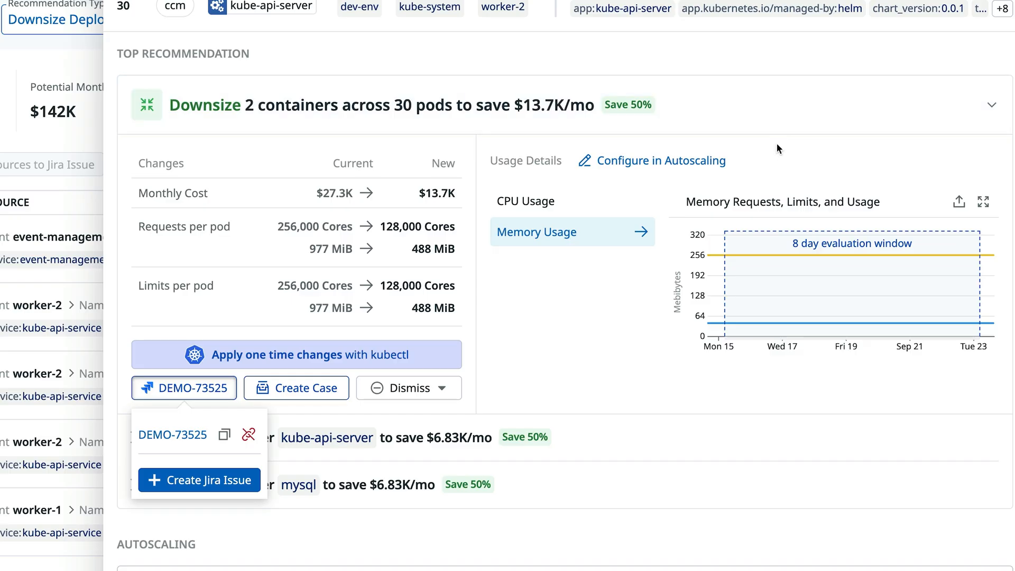
pyautogui.moveTo(704, 192)
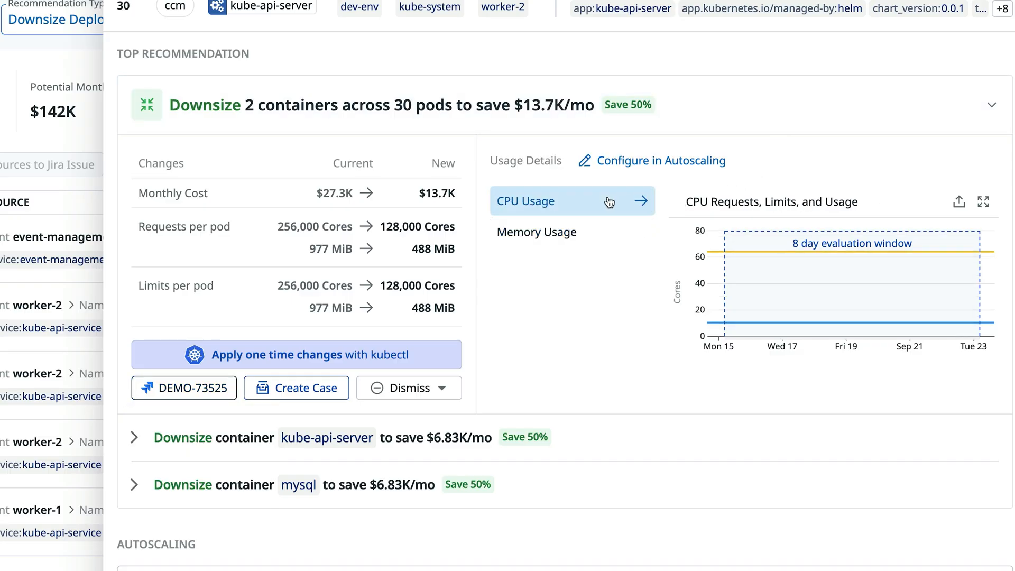
pyautogui.moveTo(742, 265)
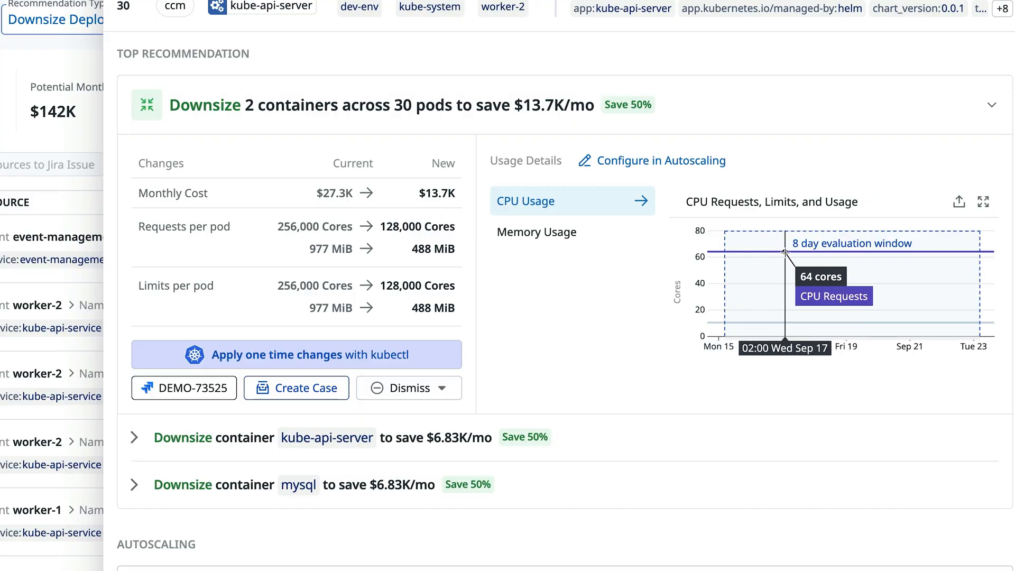
# Review the worker-21 memory usage chart alongside its 64-core CPU requests
pyautogui.click(541, 232)
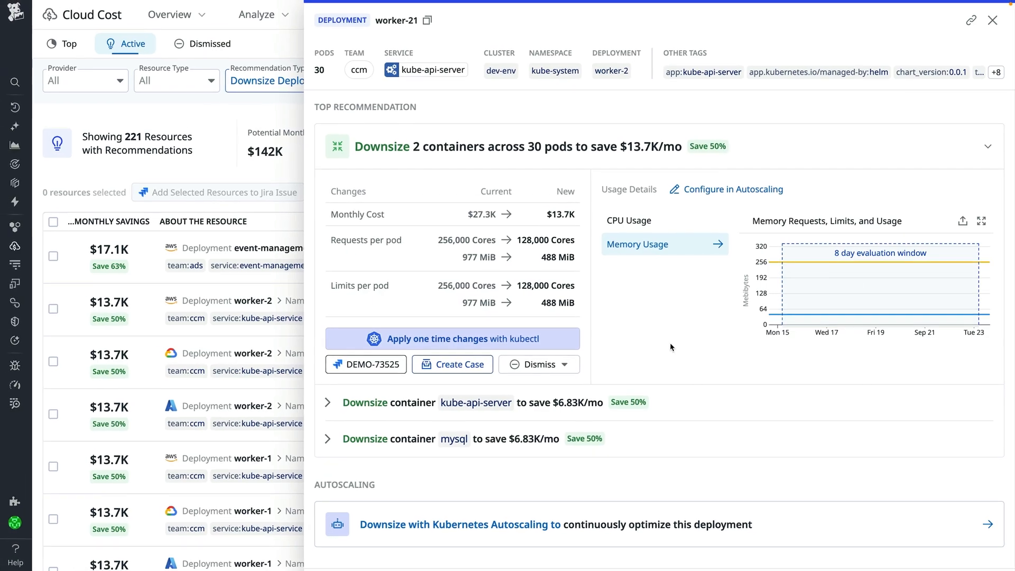
pyautogui.click(368, 364)
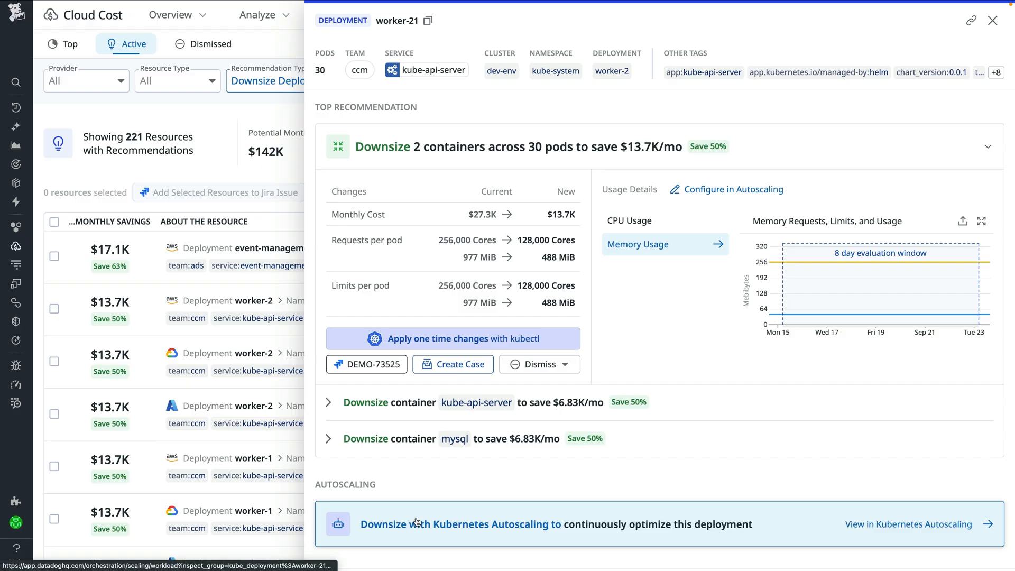
pyautogui.moveTo(417, 510)
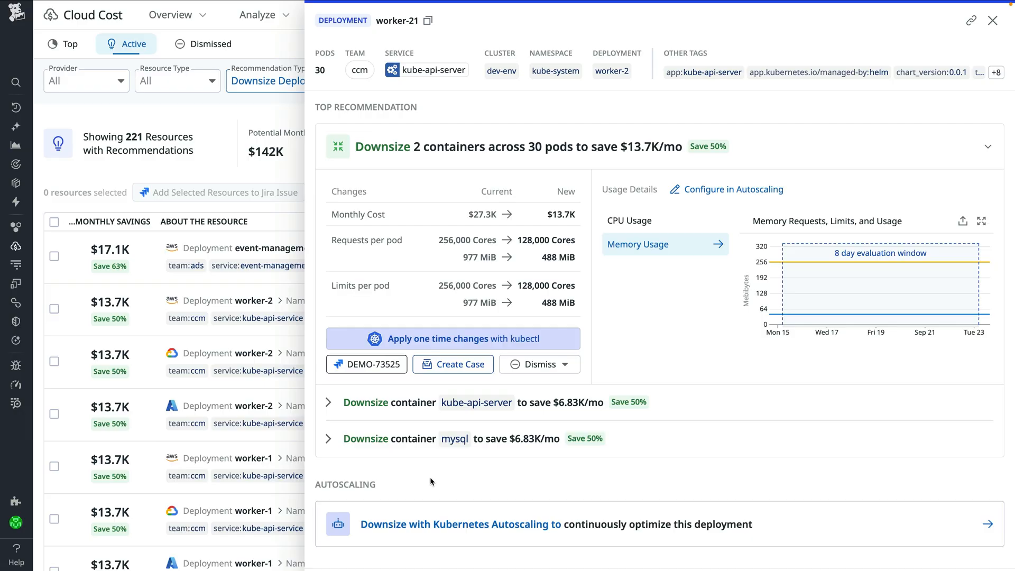
# Back on Top recommendations, browse the Resource Type filter, then head to the Datadog logs cost explorer
pyautogui.click(989, 21)
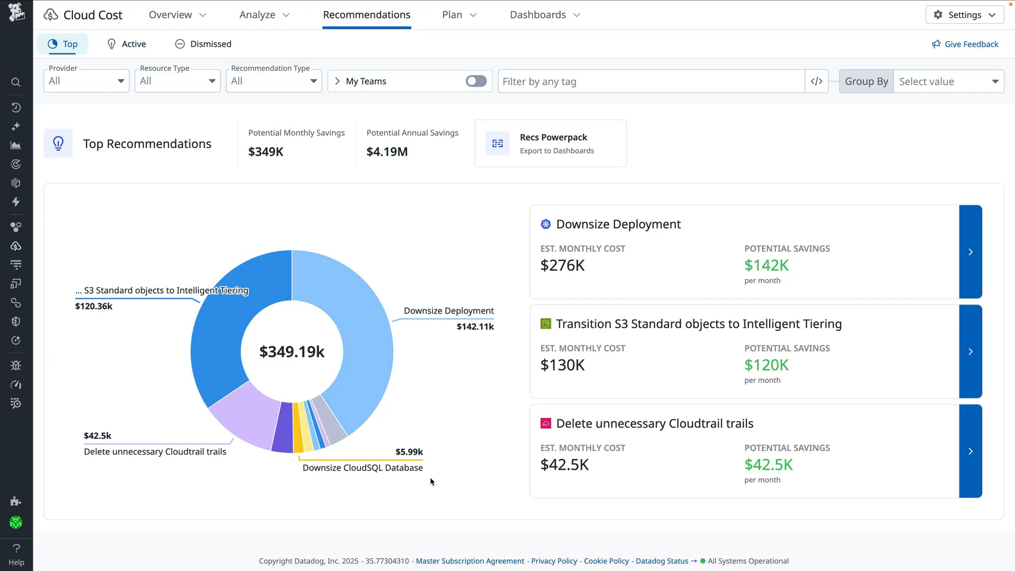
pyautogui.moveTo(419, 320)
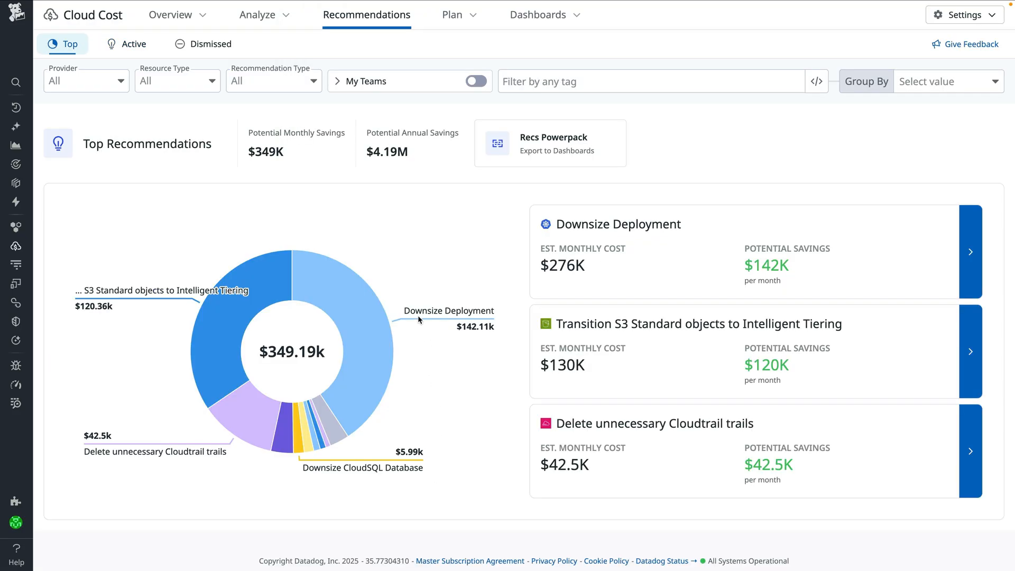
pyautogui.click(178, 80)
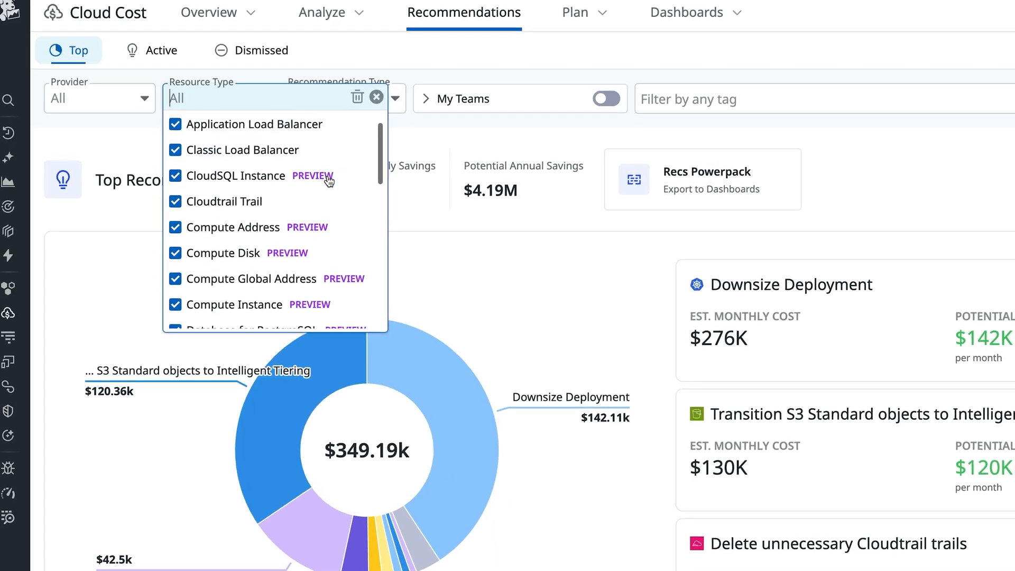
pyautogui.scroll(-3)
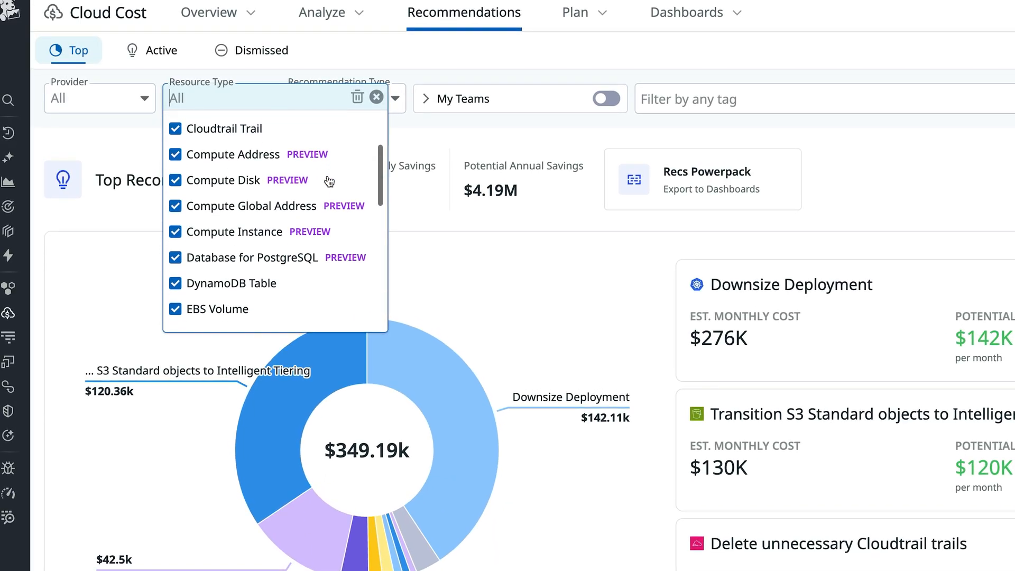
pyautogui.scroll(-3)
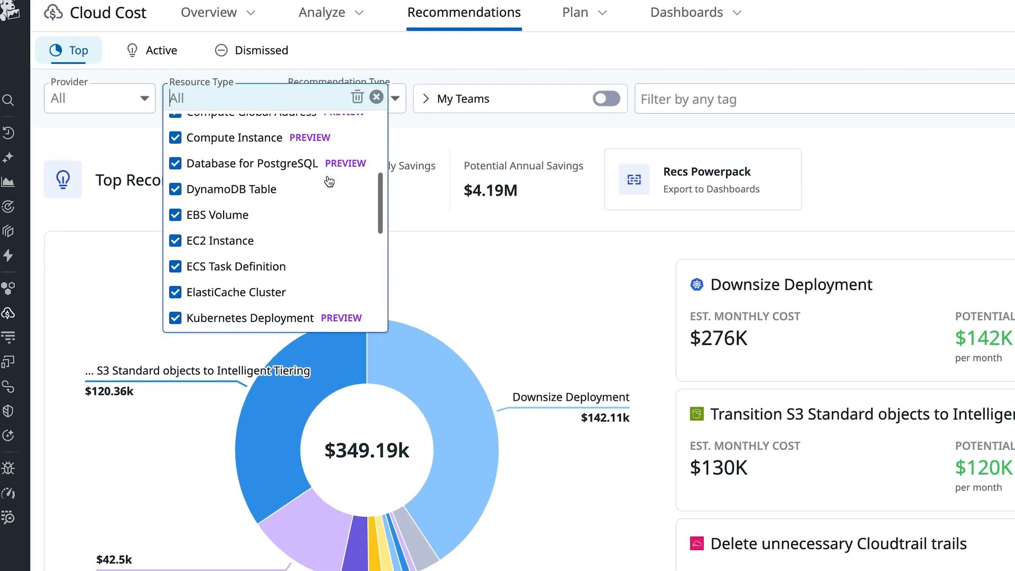
pyautogui.scroll(-3)
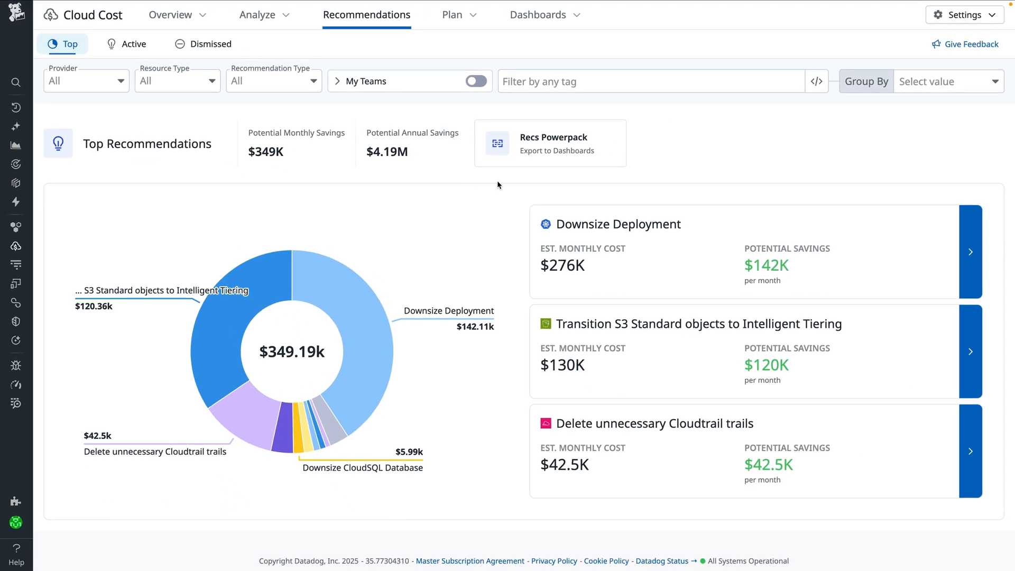
pyautogui.click(262, 15)
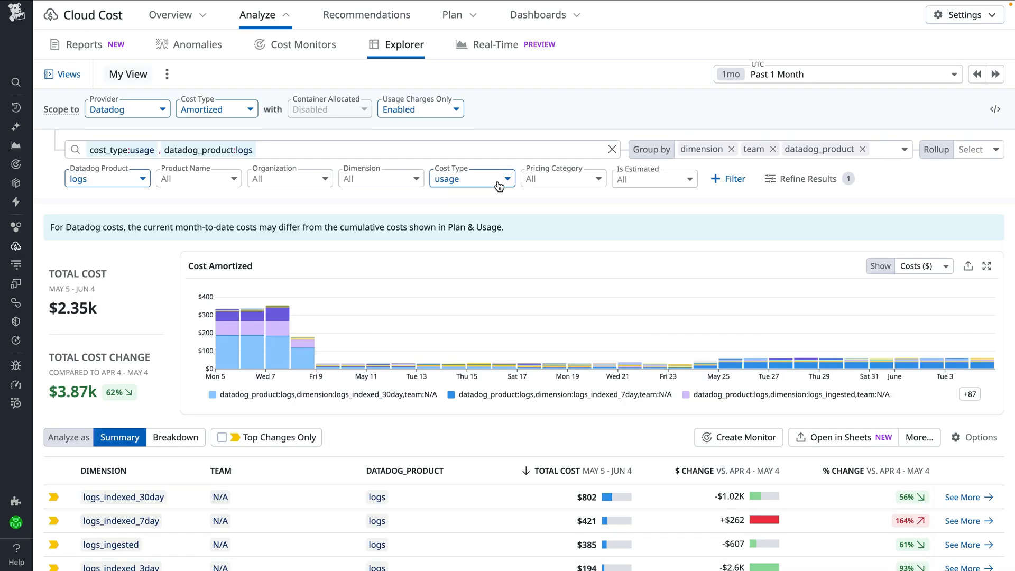
pyautogui.moveTo(222, 129)
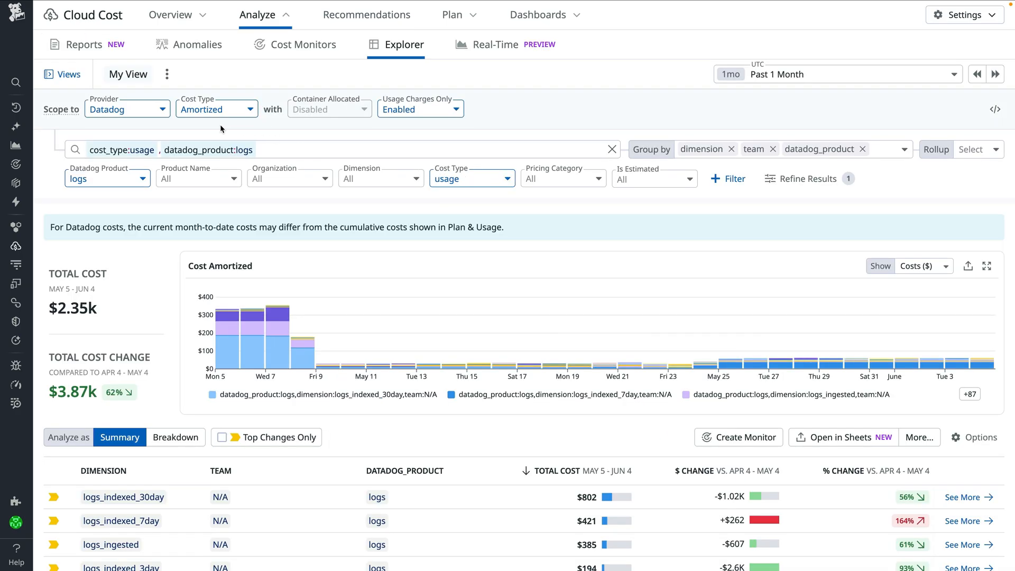
# Keep Provider Datadog in the explorer and view logs_indexed_7day cost change: $421, up $262 (164%)
pyautogui.click(127, 109)
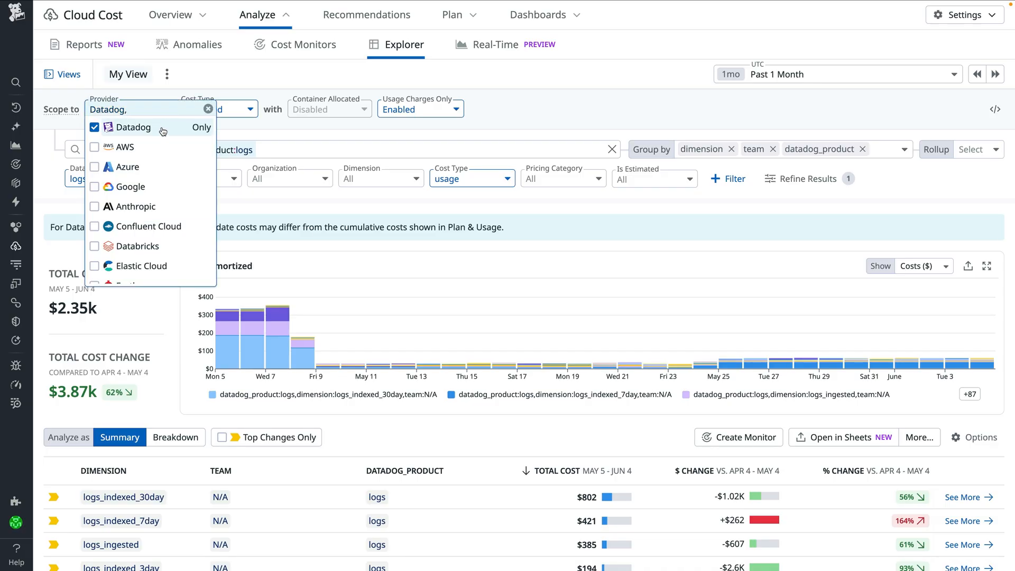
pyautogui.click(133, 127)
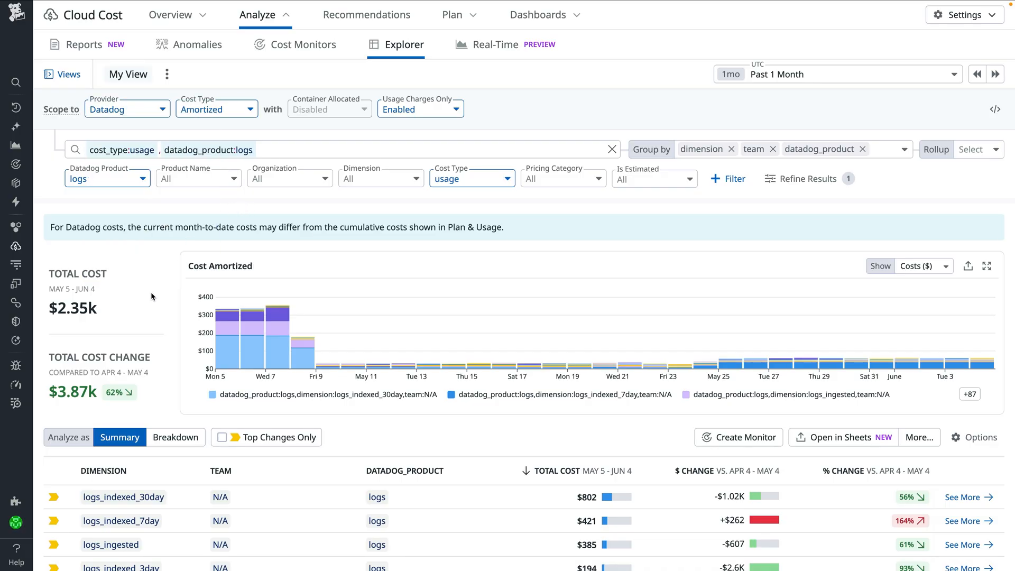
pyautogui.scroll(-3)
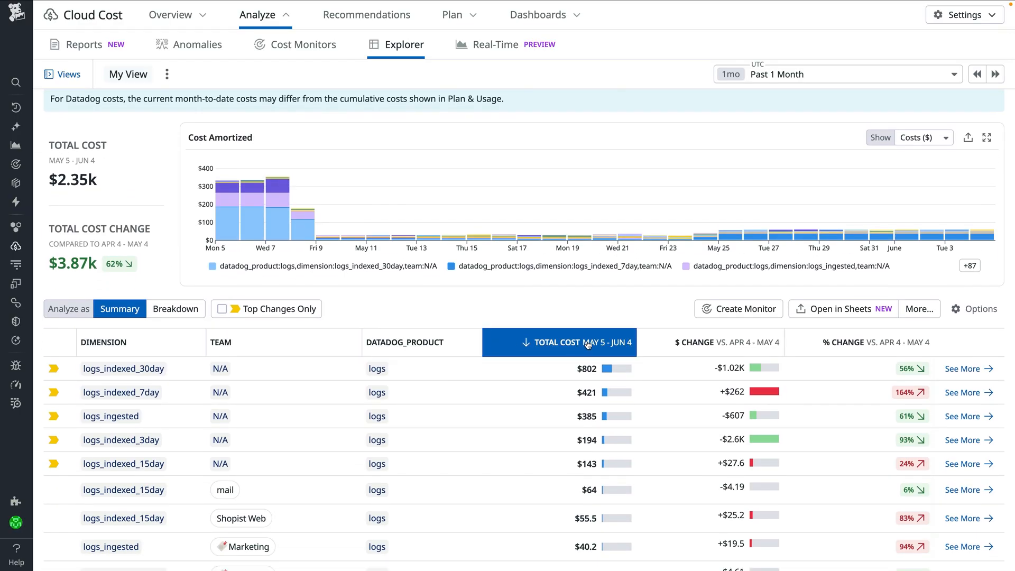
pyautogui.click(693, 343)
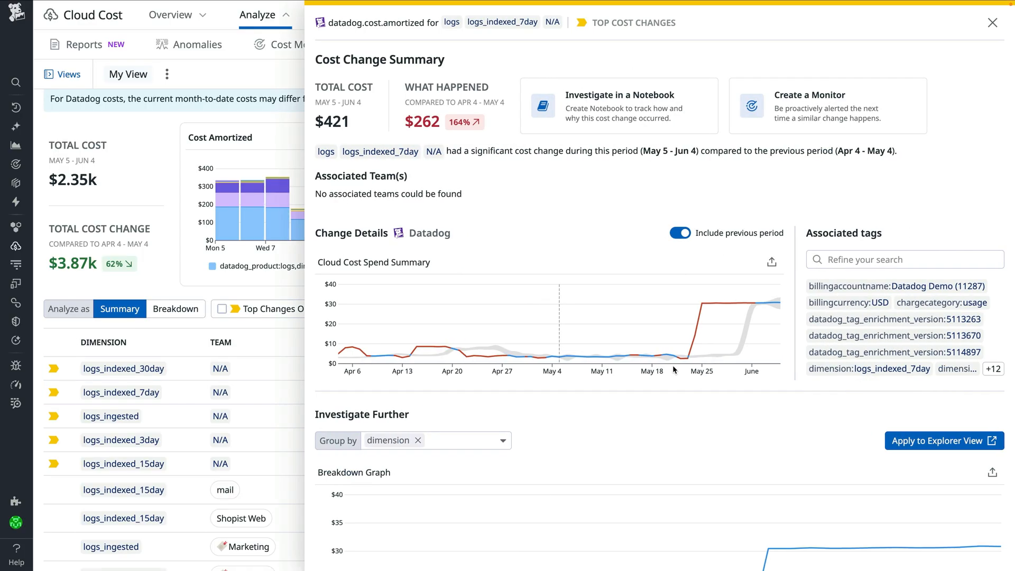
pyautogui.moveTo(694, 344)
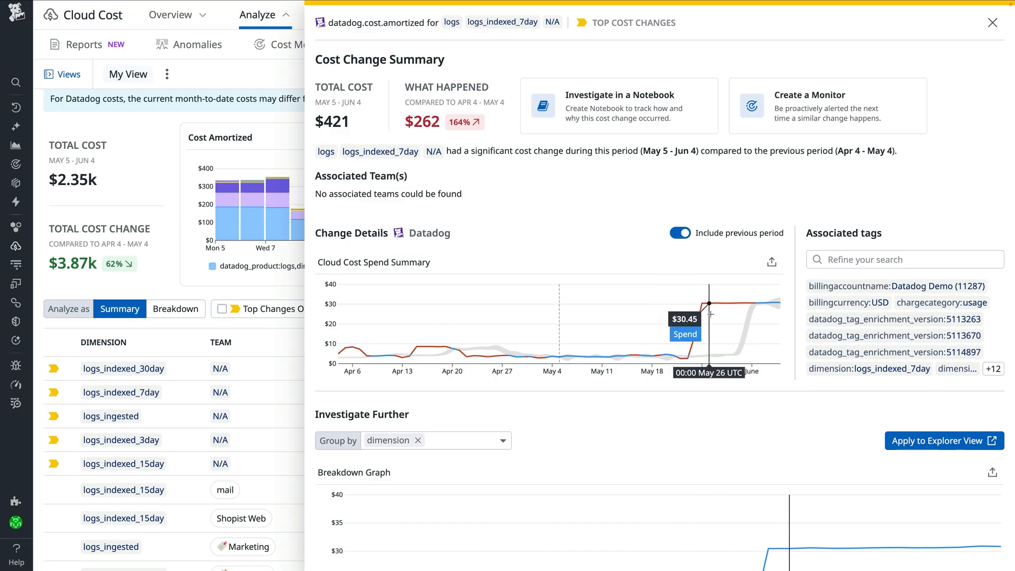
pyautogui.moveTo(717, 311)
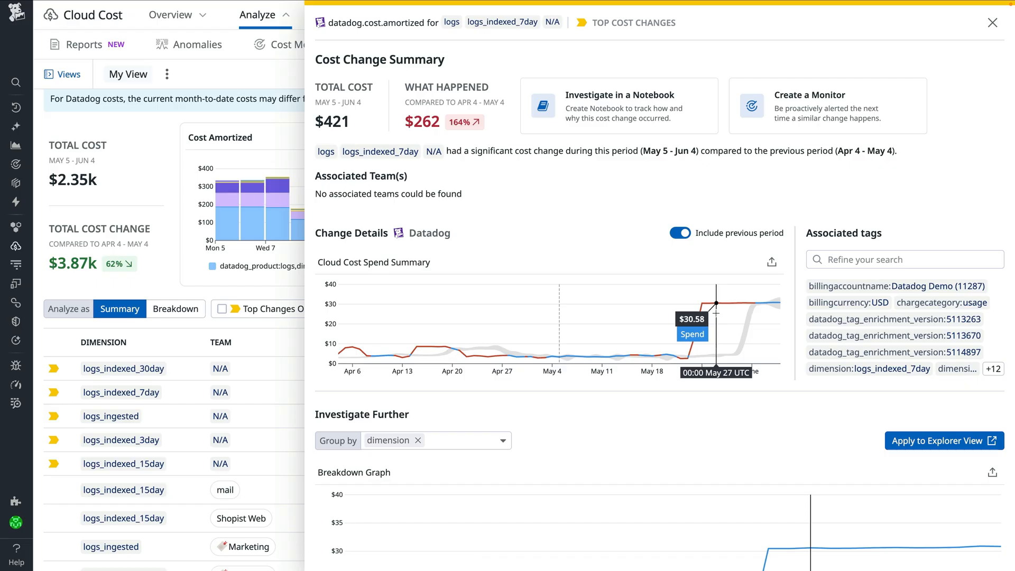
pyautogui.click(990, 23)
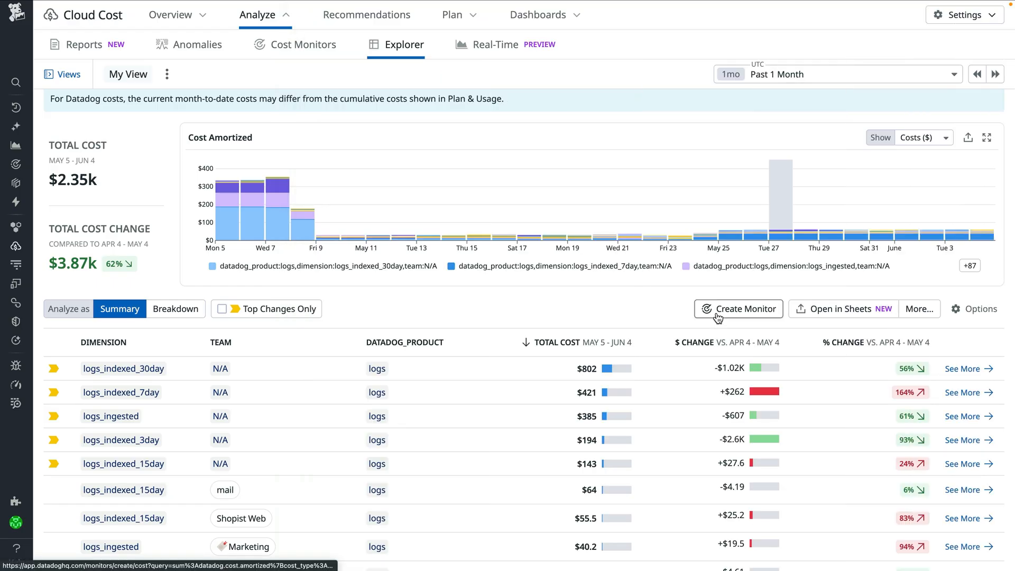
pyautogui.moveTo(670, 305)
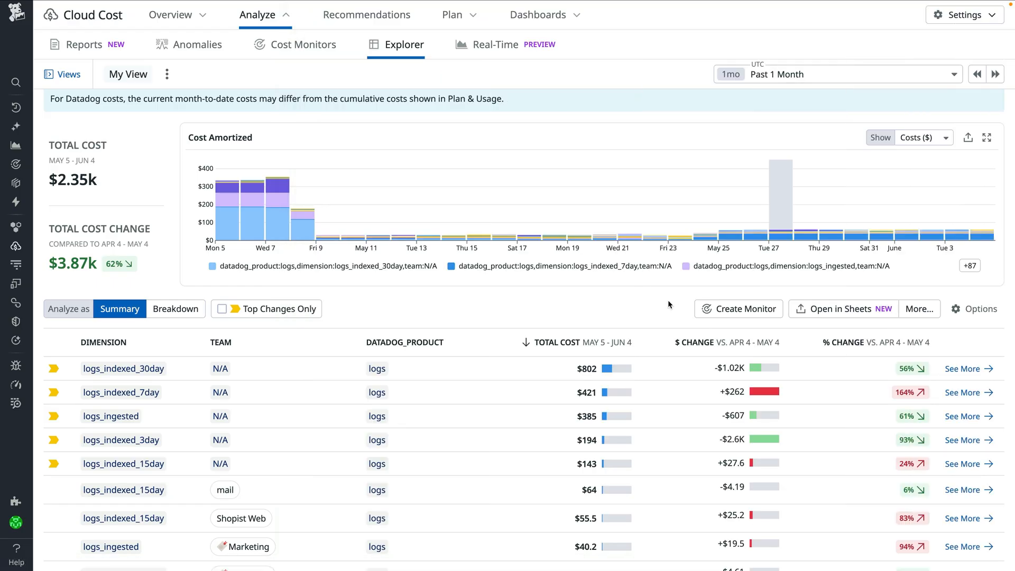